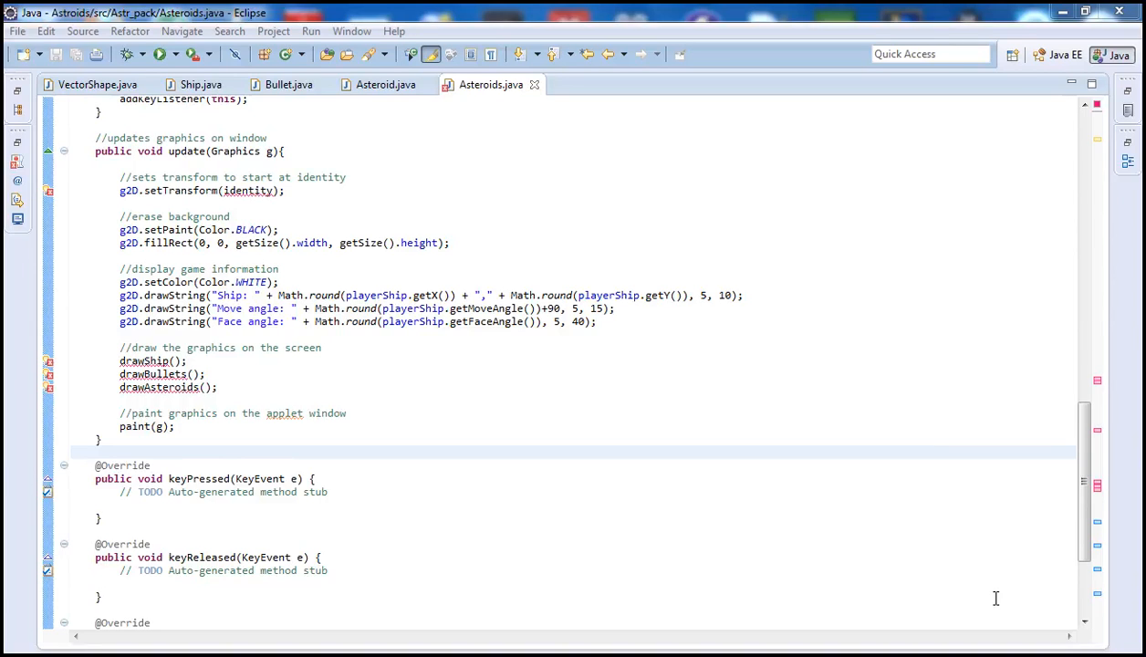
{"action": "mouse_move", "coordinate": [862, 582]}
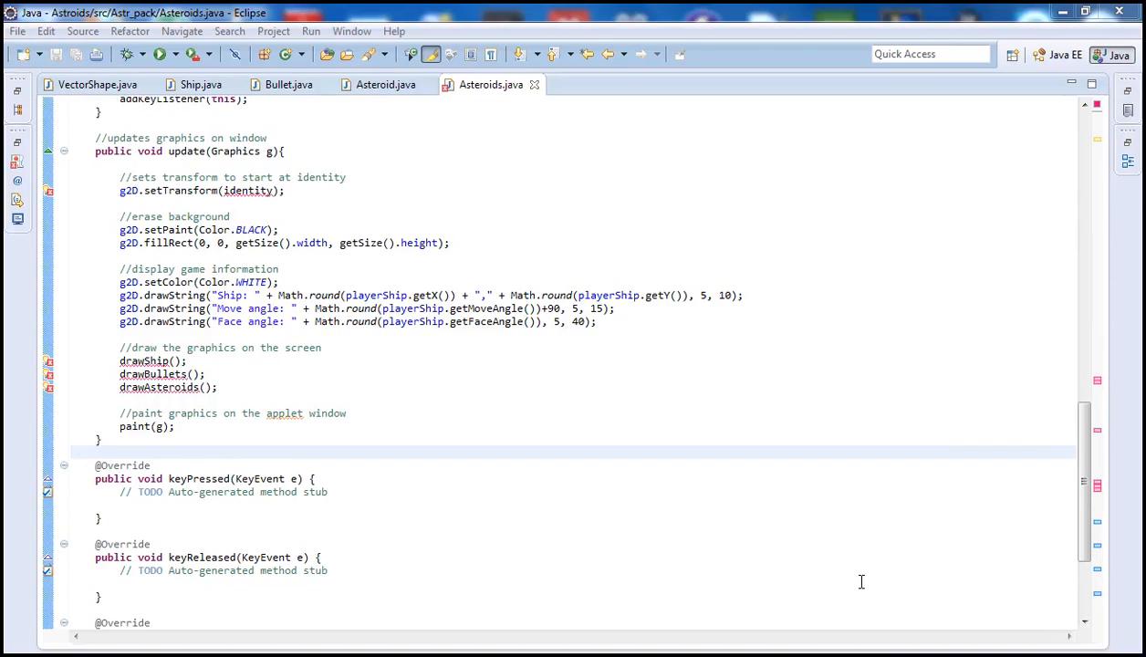
Note the drawShip call in update, then write the '//drawShip is called in the applet update event' comment and begin a public method.
{"action": "left_click", "coordinate": [179, 362]}
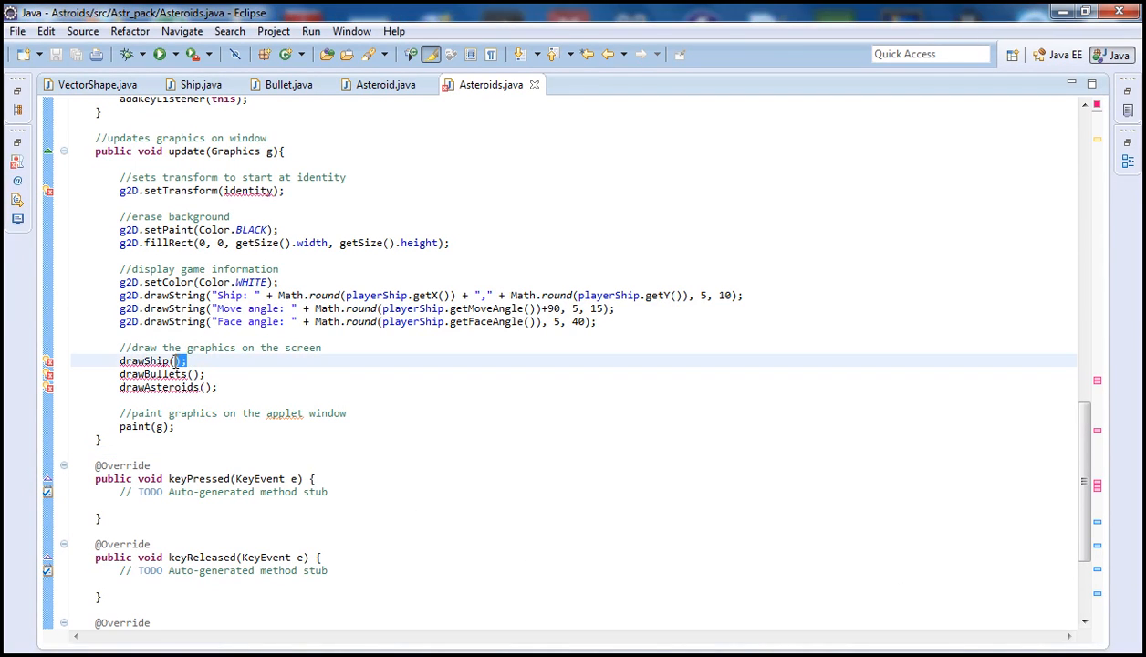
{"action": "double_click", "coordinate": [146, 361]}
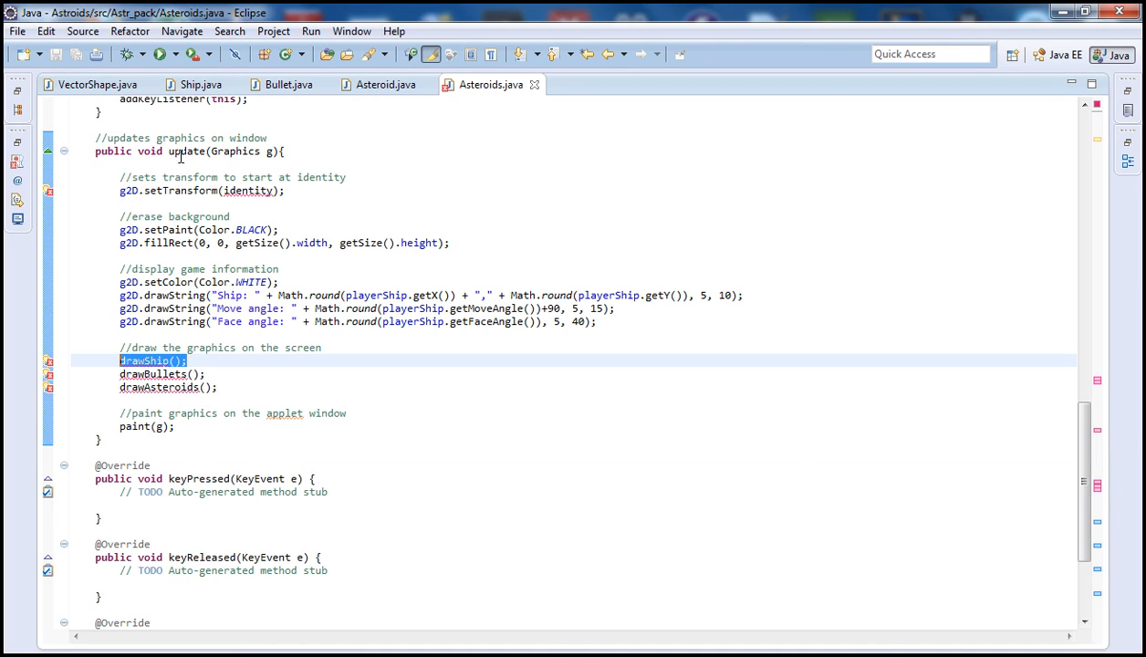
{"action": "mouse_move", "coordinate": [161, 336]}
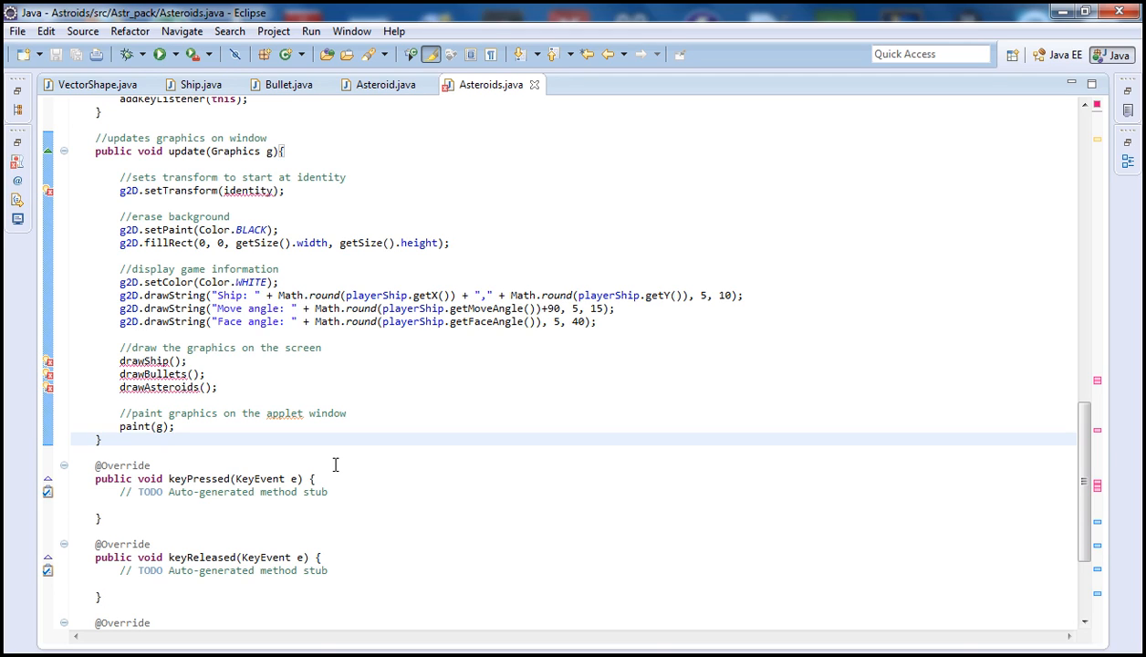
{"action": "mouse_move", "coordinate": [431, 498]}
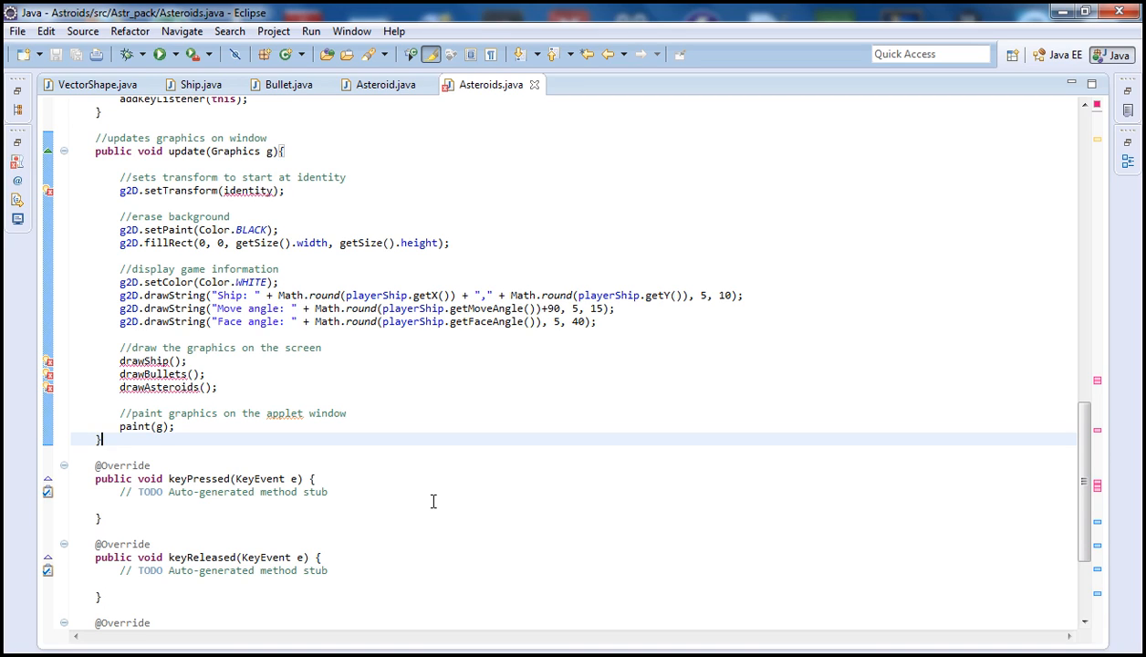
{"action": "type", "text": "/"}
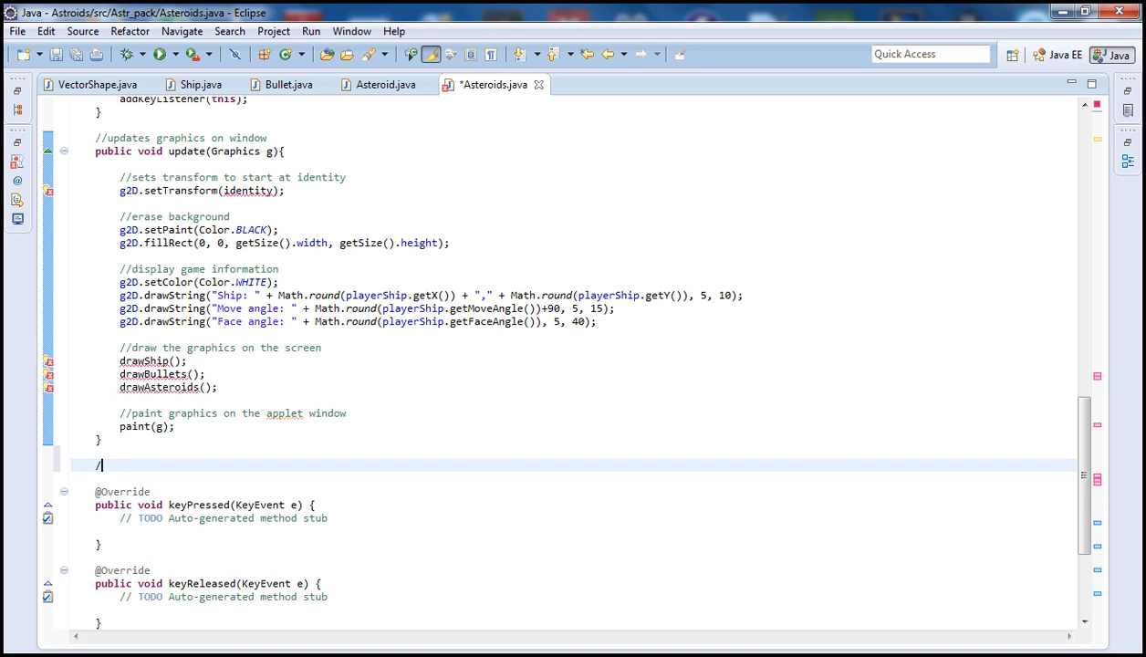
{"action": "type", "text": "/"}
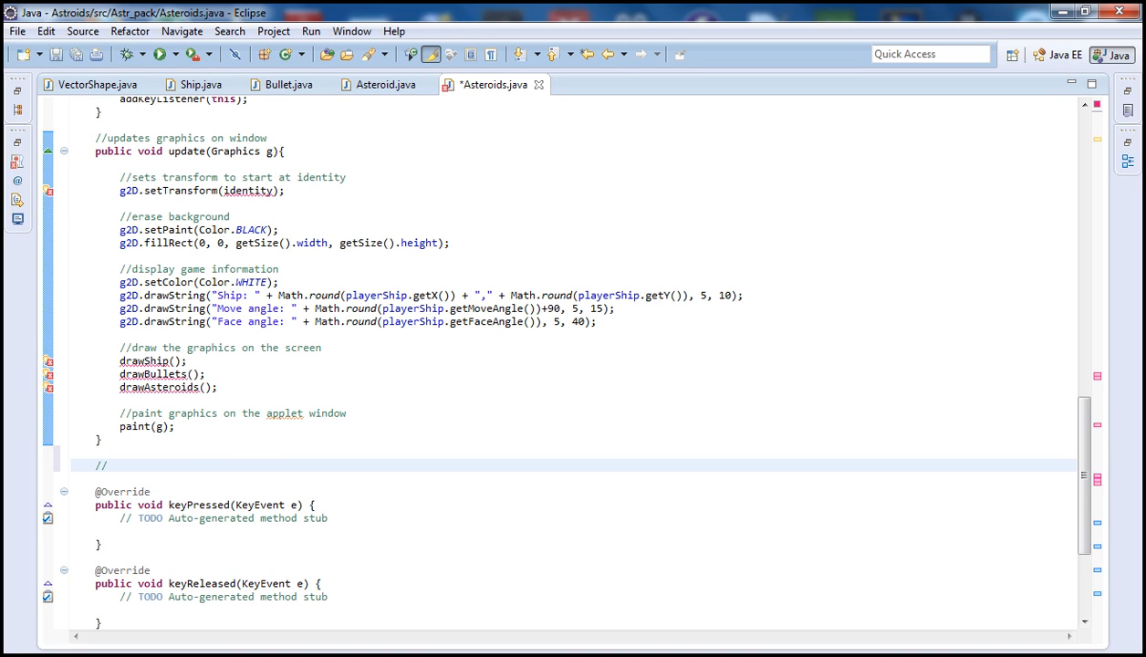
{"action": "type", "text": "da"}
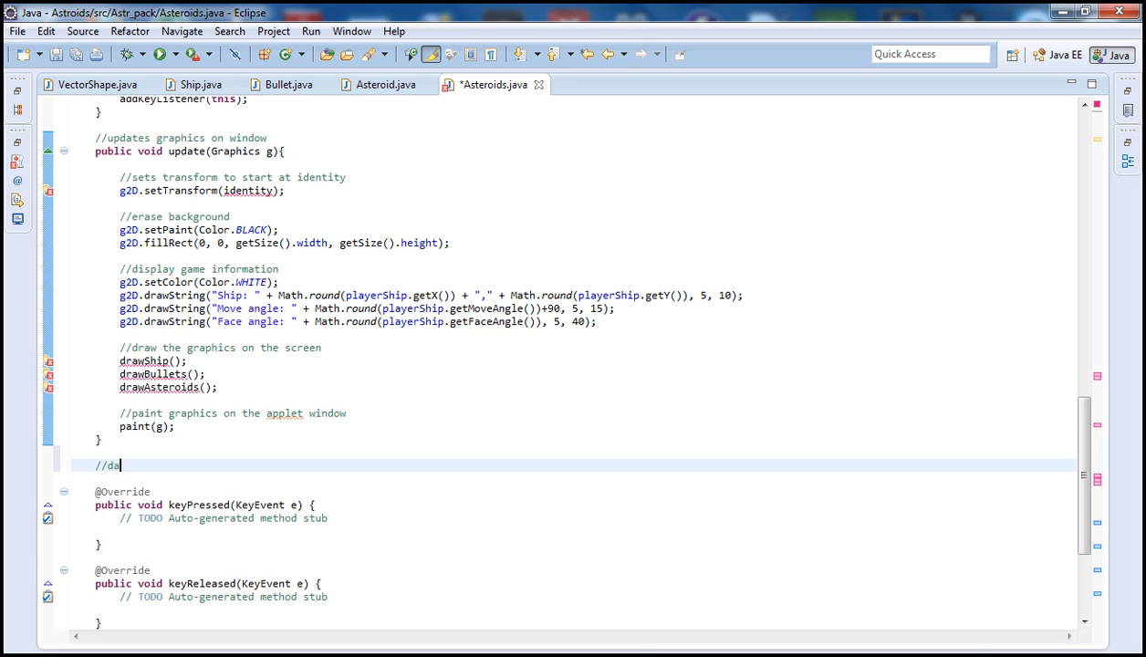
{"action": "type", "text": "rawShip"}
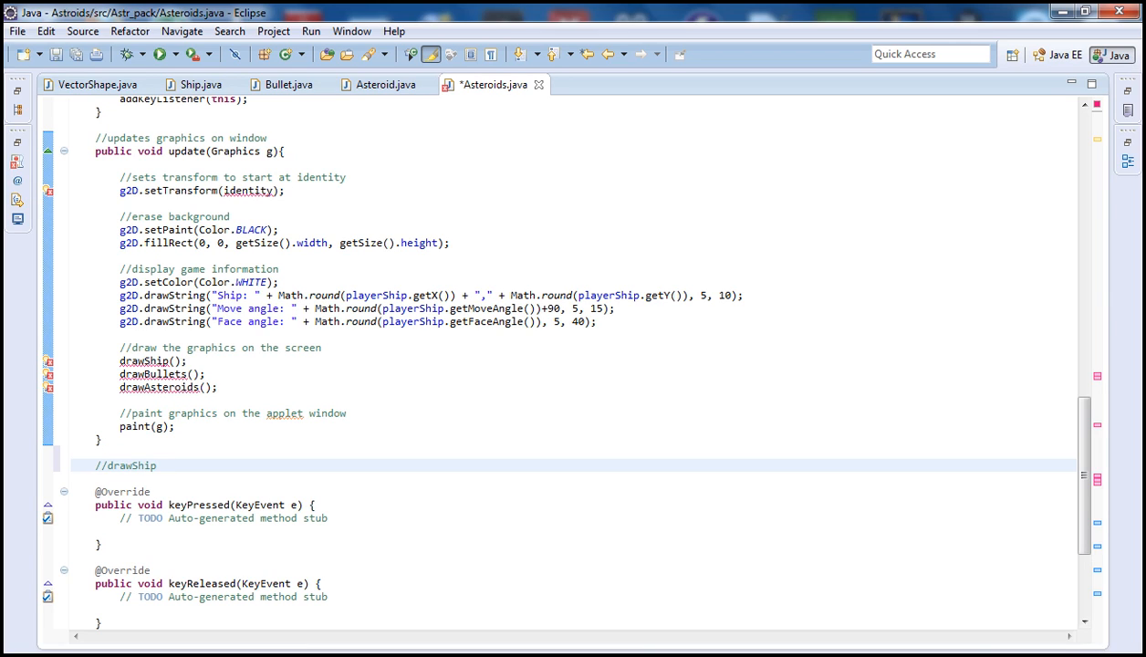
{"action": "type", "text": "is called in t"}
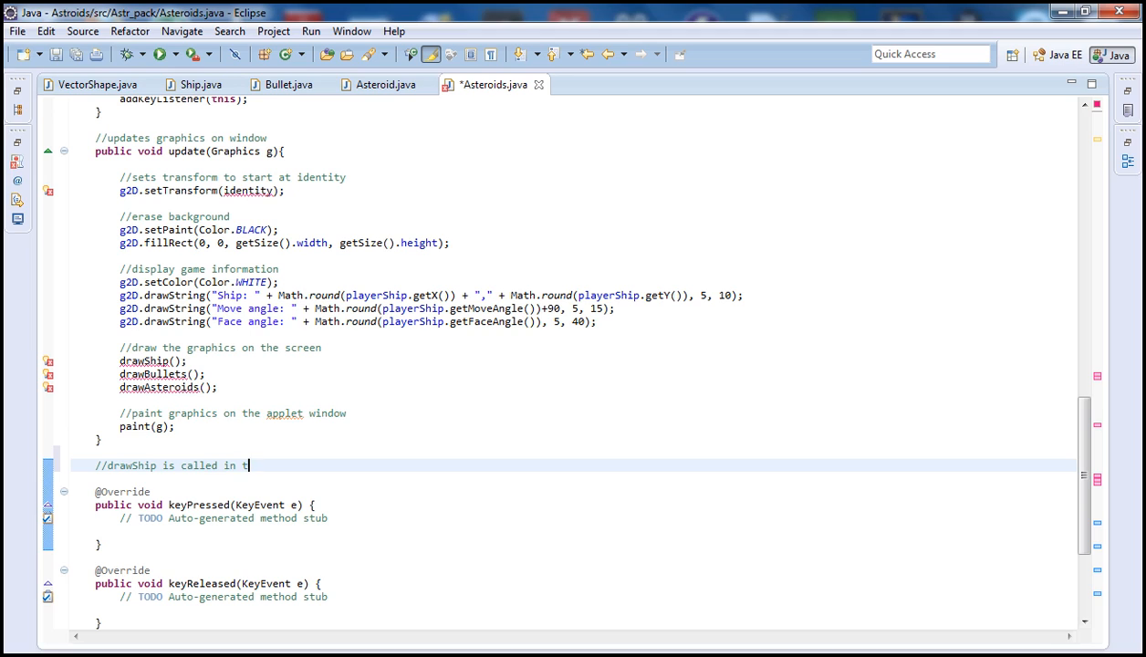
{"action": "type", "text": "he update"}
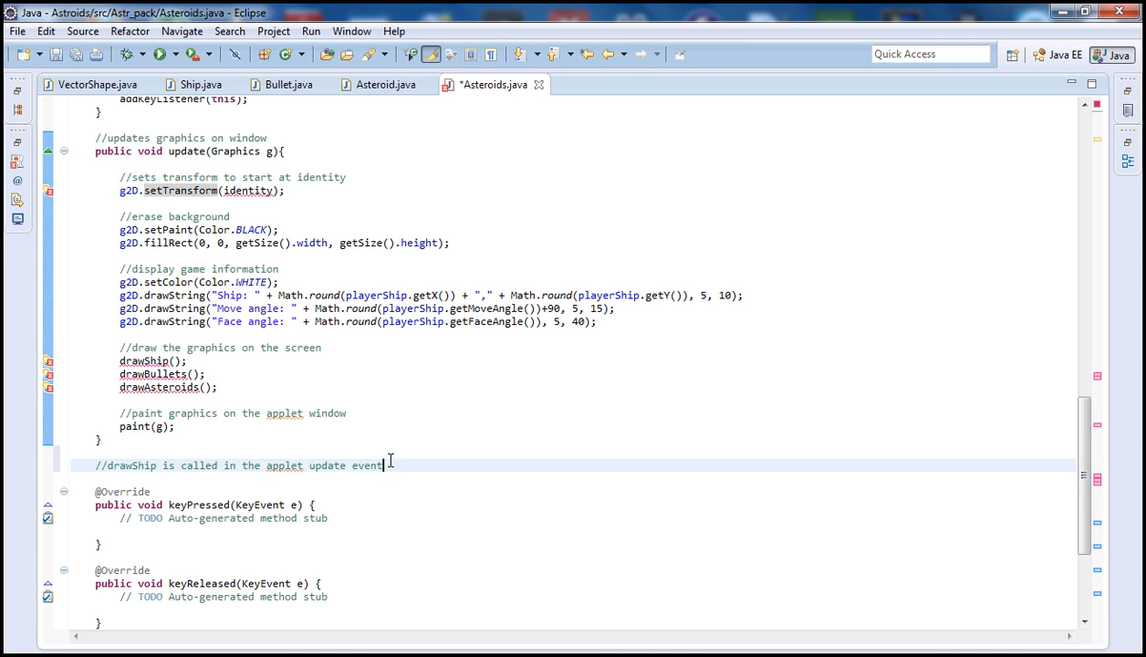
{"action": "type", "text": "public v"}
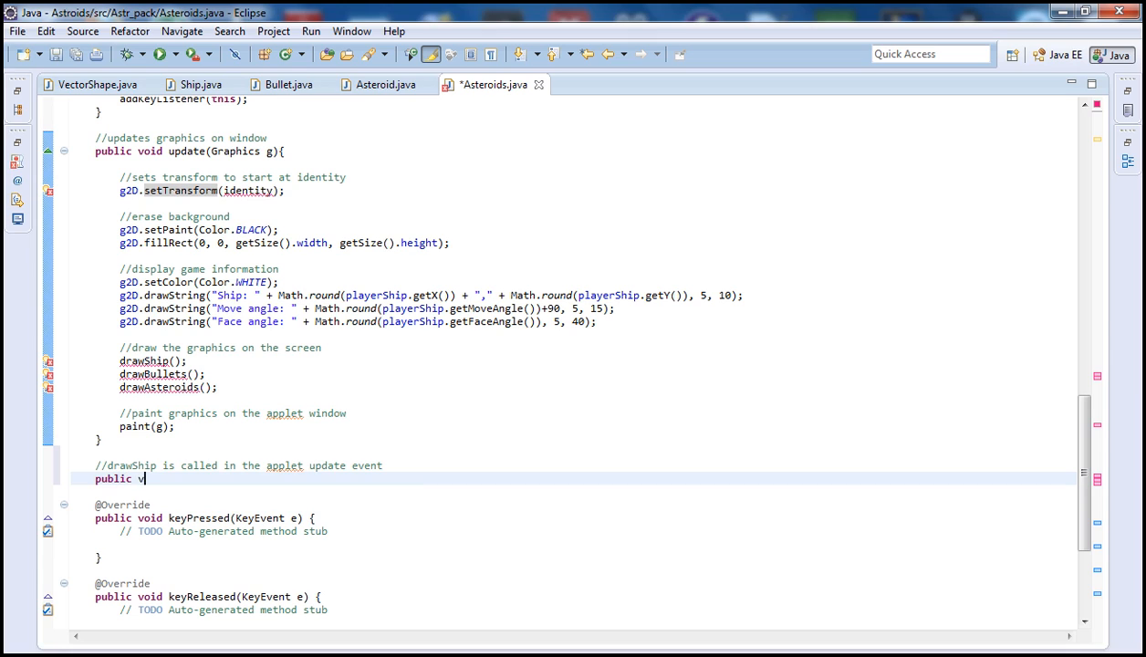
Declare public void drawShip() with g2D.setTransform(identity) as its first statement.
{"action": "type", "text": "oid dra"}
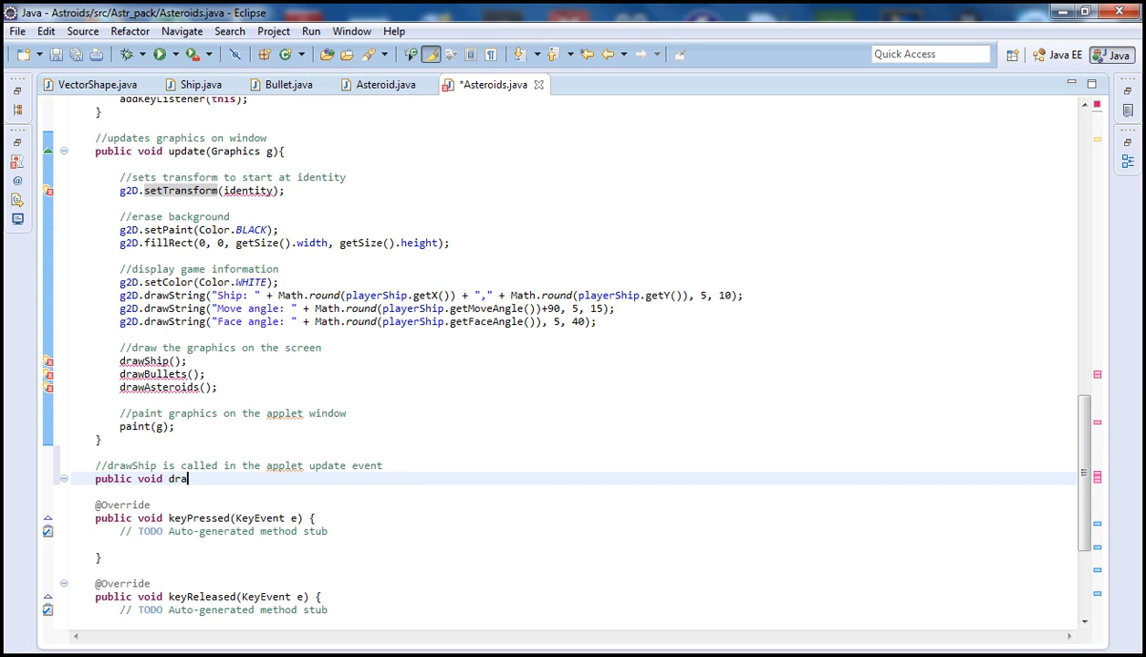
{"action": "type", "text": "wShip(){"}
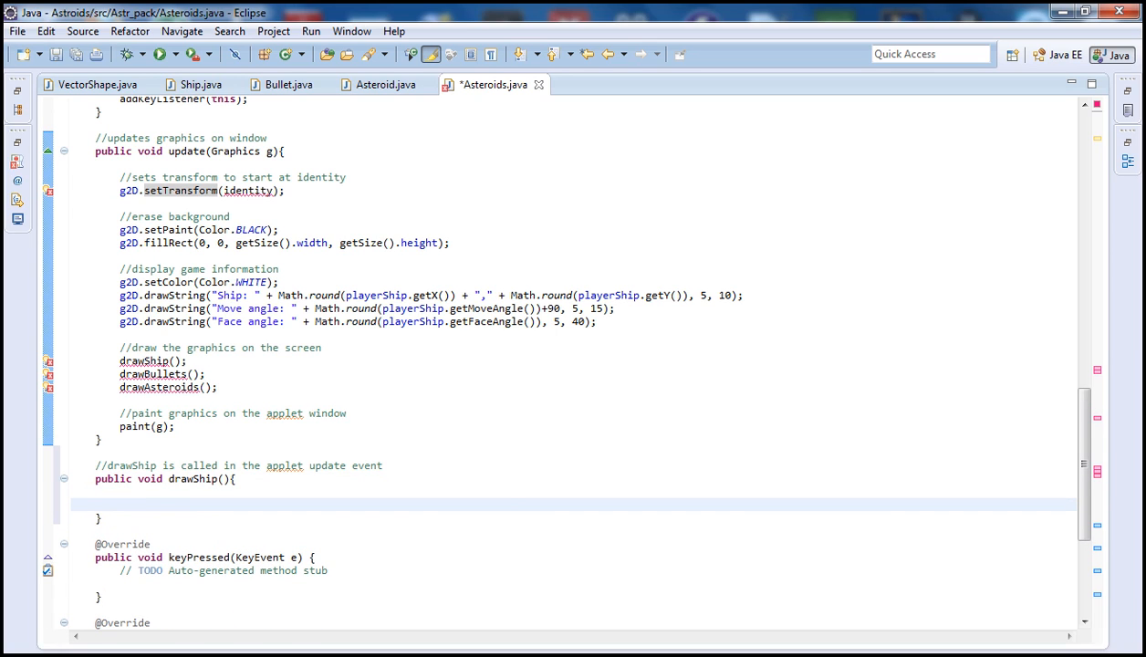
{"action": "type", "text": "g2D"}
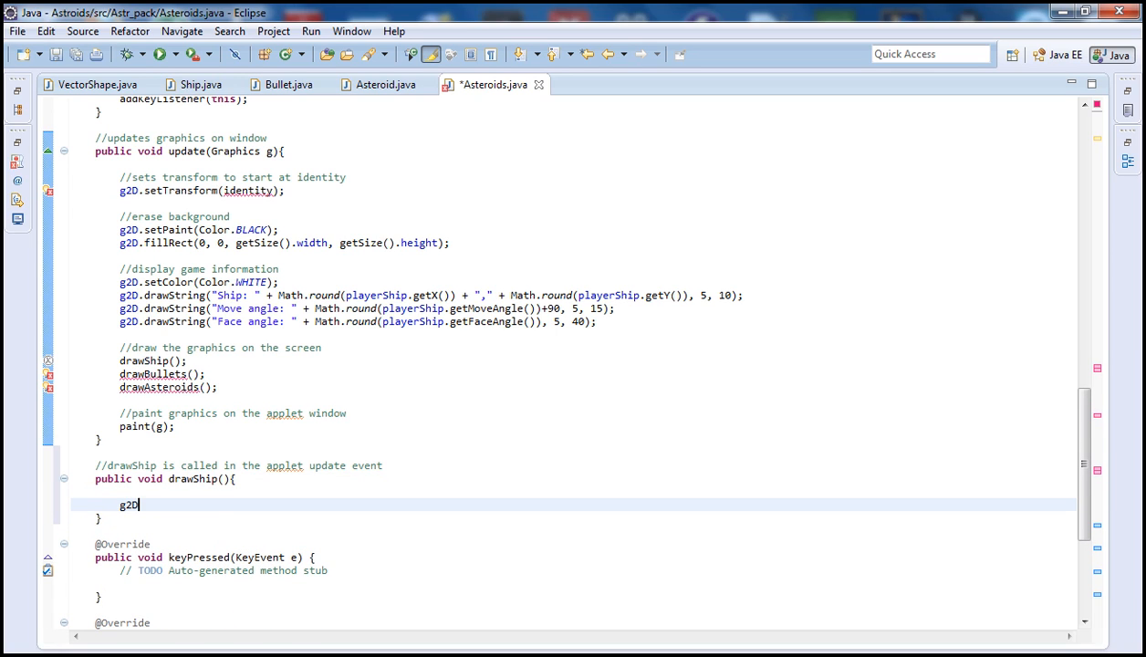
{"action": "type", "text": "."}
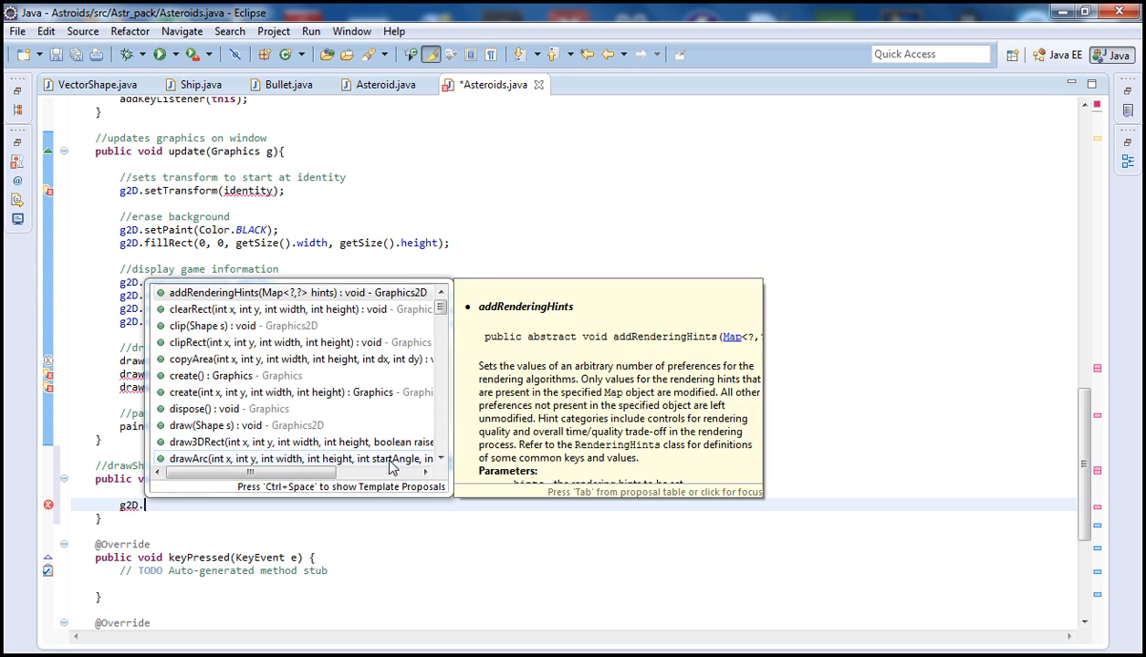
{"action": "type", "text": "sett"}
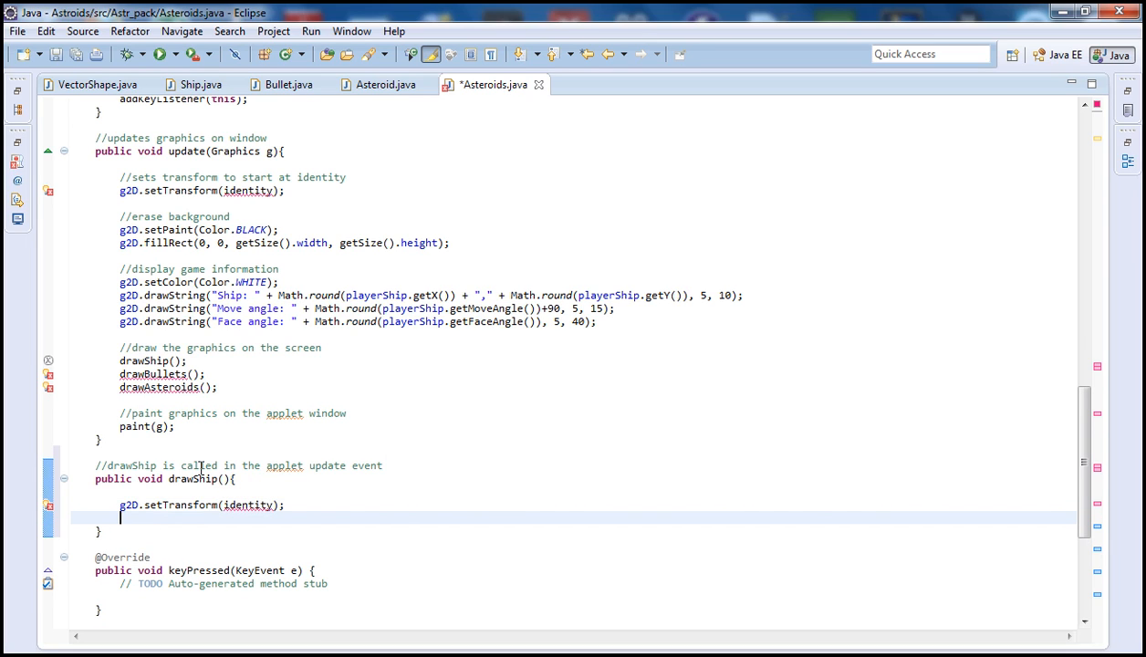
Add g2D.translate(playerShip.getX(), playerShip.getY()); to move drawing to the ship's position.
{"action": "type", "text": "g2d"}
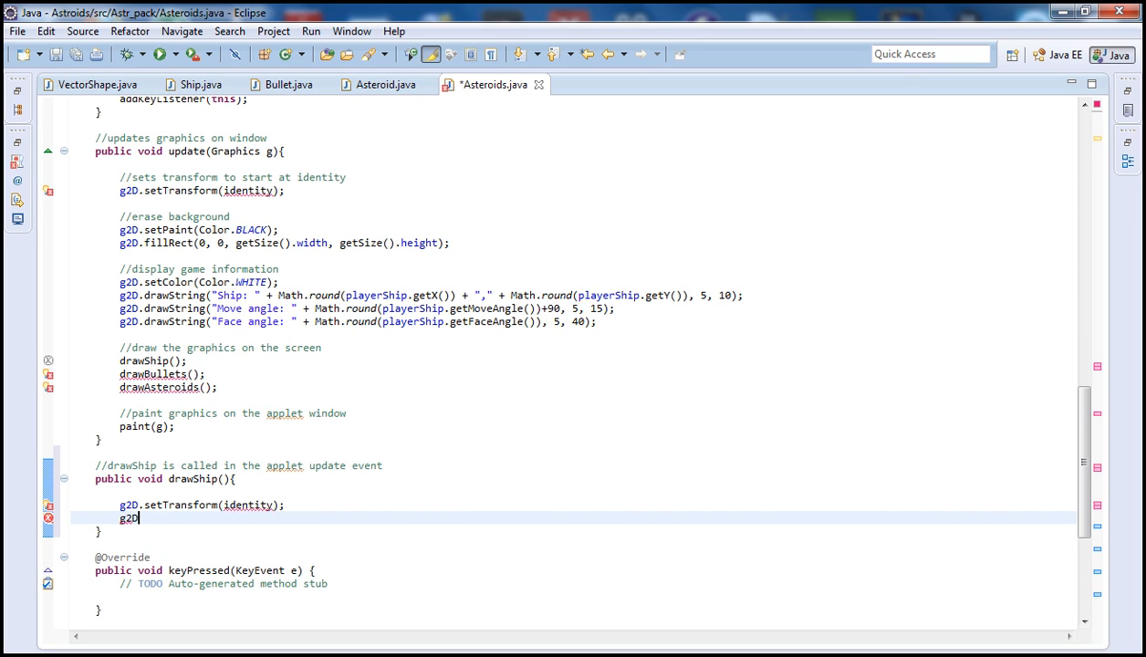
{"action": "type", "text": ".translate(playerShip, ty"}
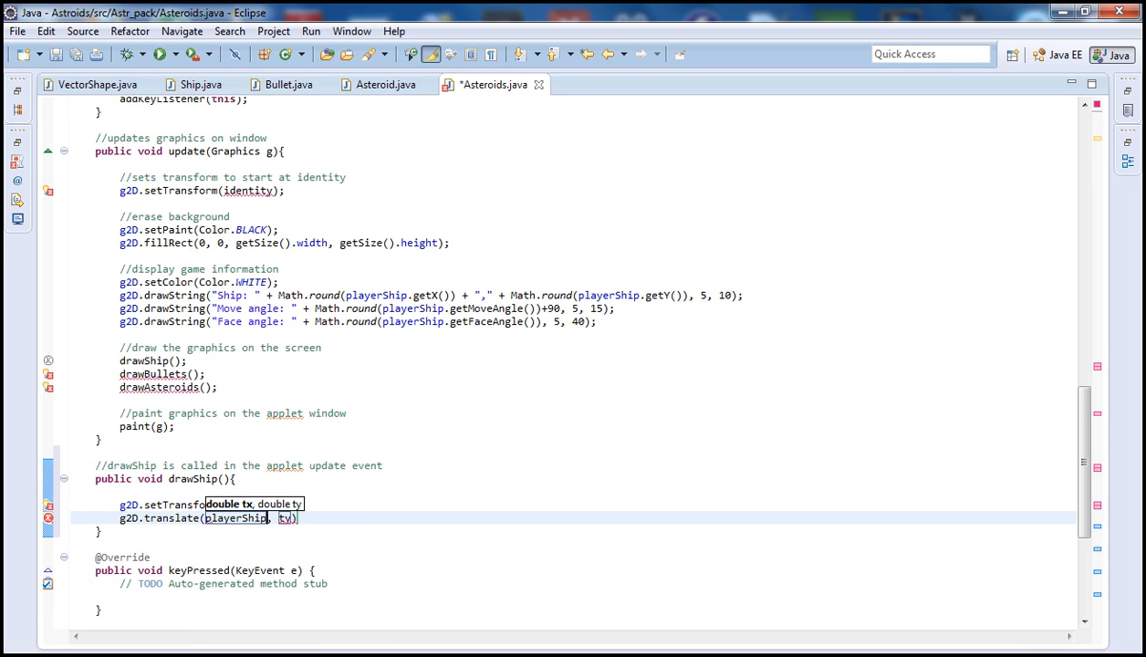
{"action": "type", "text": ".getX"}
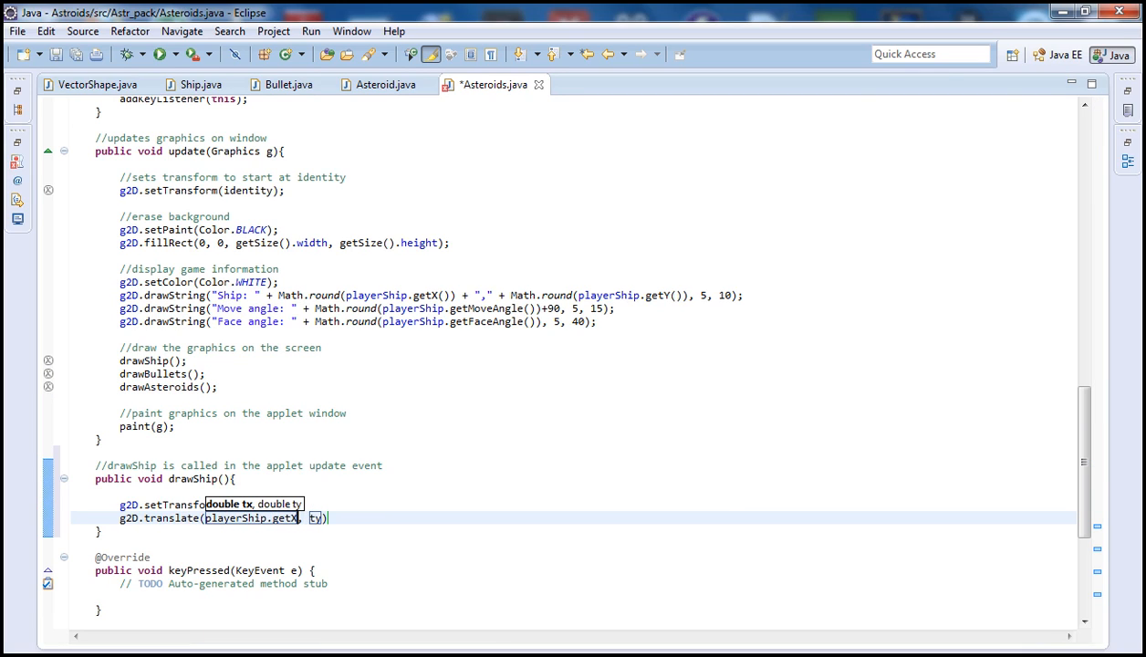
{"action": "type", "text": "()"}
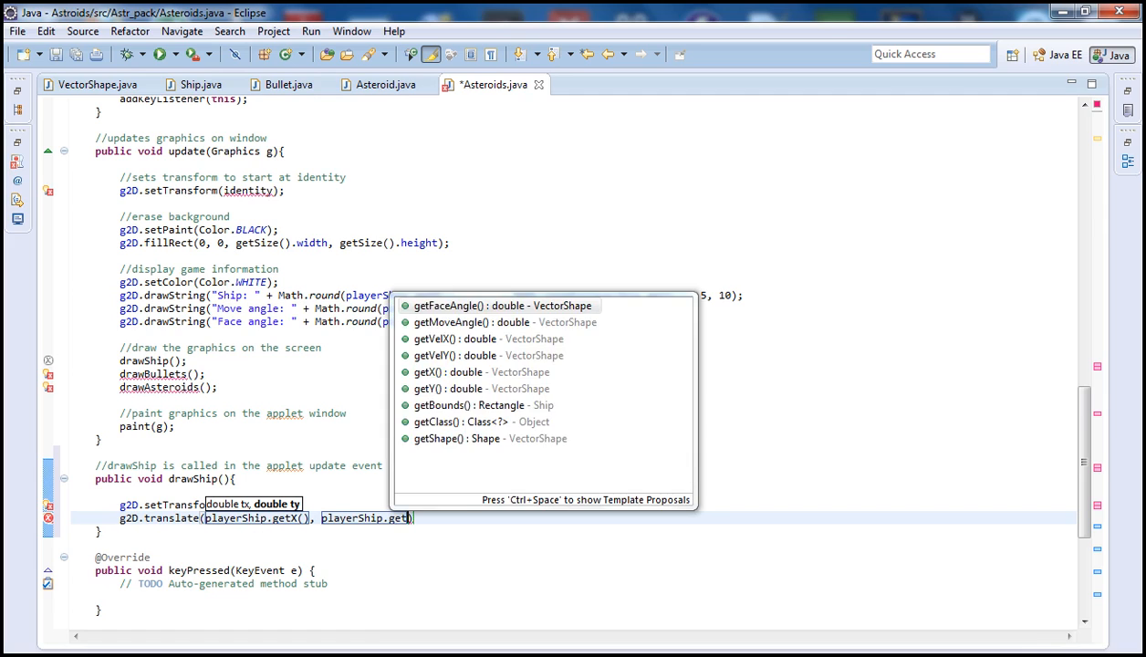
{"action": "left_click", "coordinate": [440, 387]}
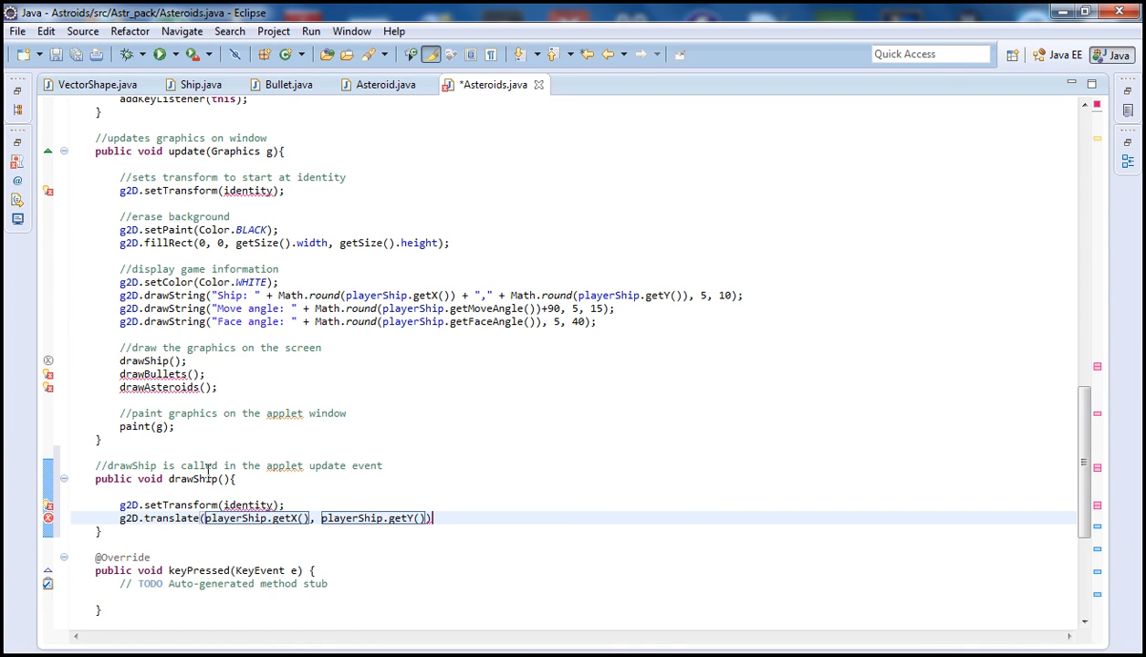
{"action": "type", "text": ";"}
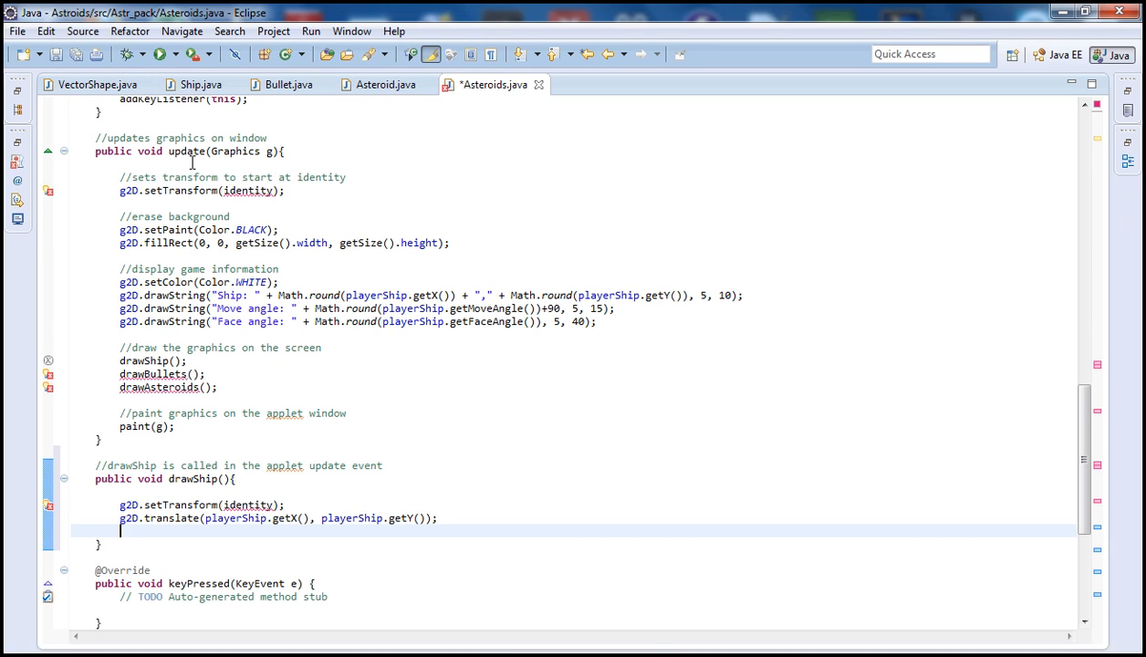
{"action": "mouse_move", "coordinate": [210, 558]}
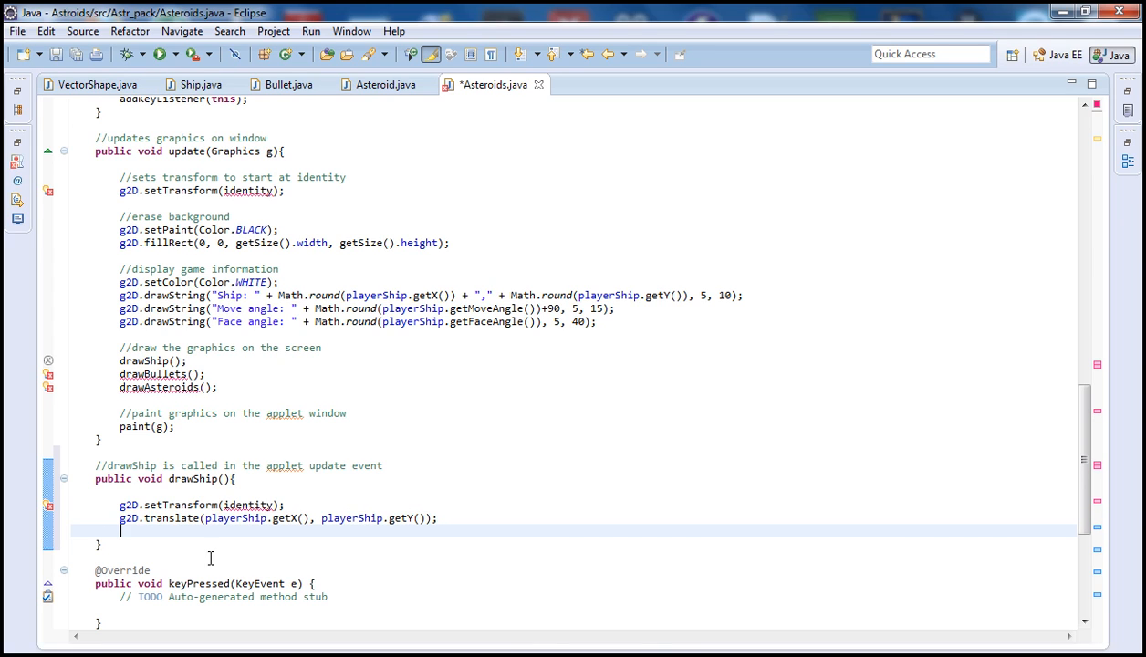
{"action": "mouse_move", "coordinate": [224, 458]}
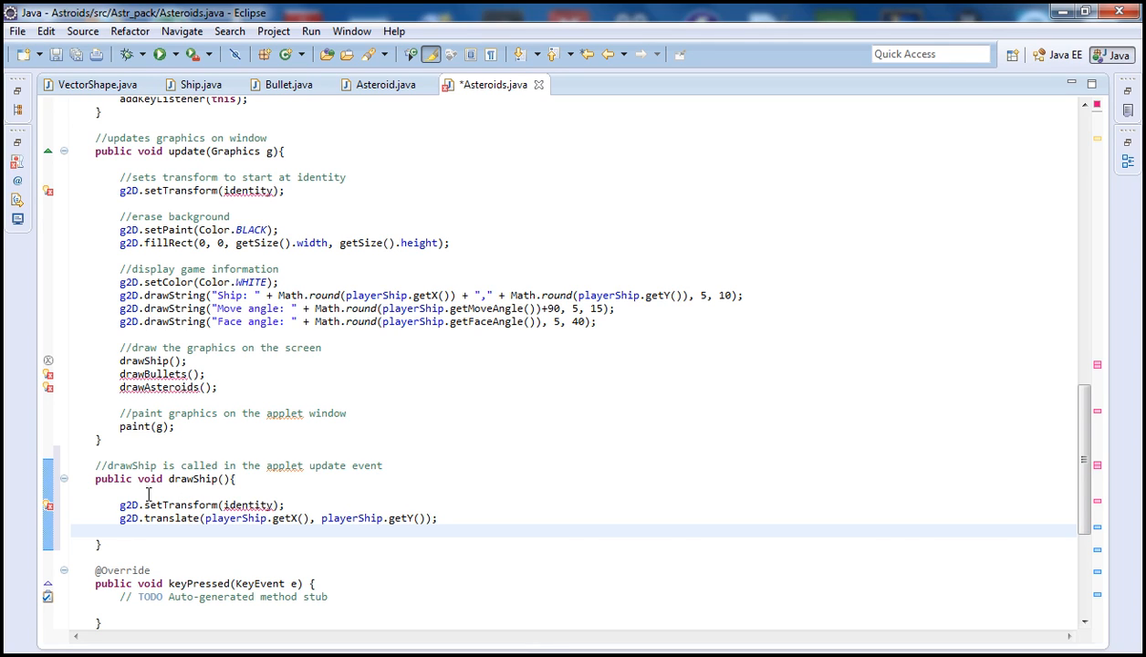
{"action": "mouse_move", "coordinate": [305, 505]}
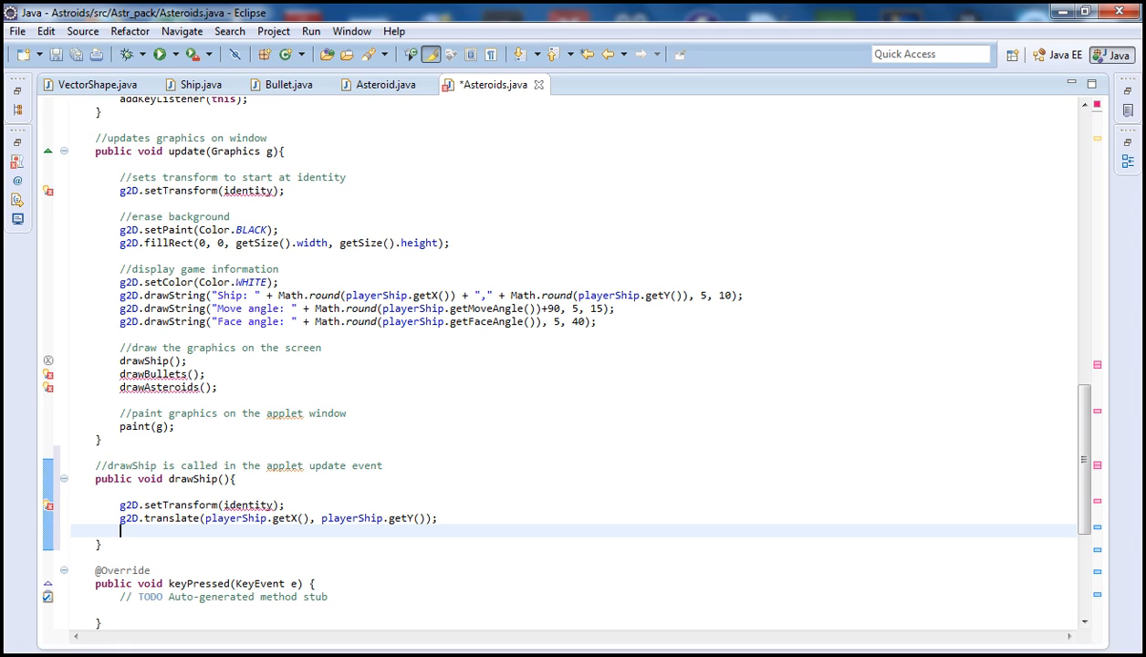
Add g2D.rotate(Math.toRadians(playerShip.getFaceAngle())); to rotate to the ship's facing.
{"action": "type", "text": "g2D"}
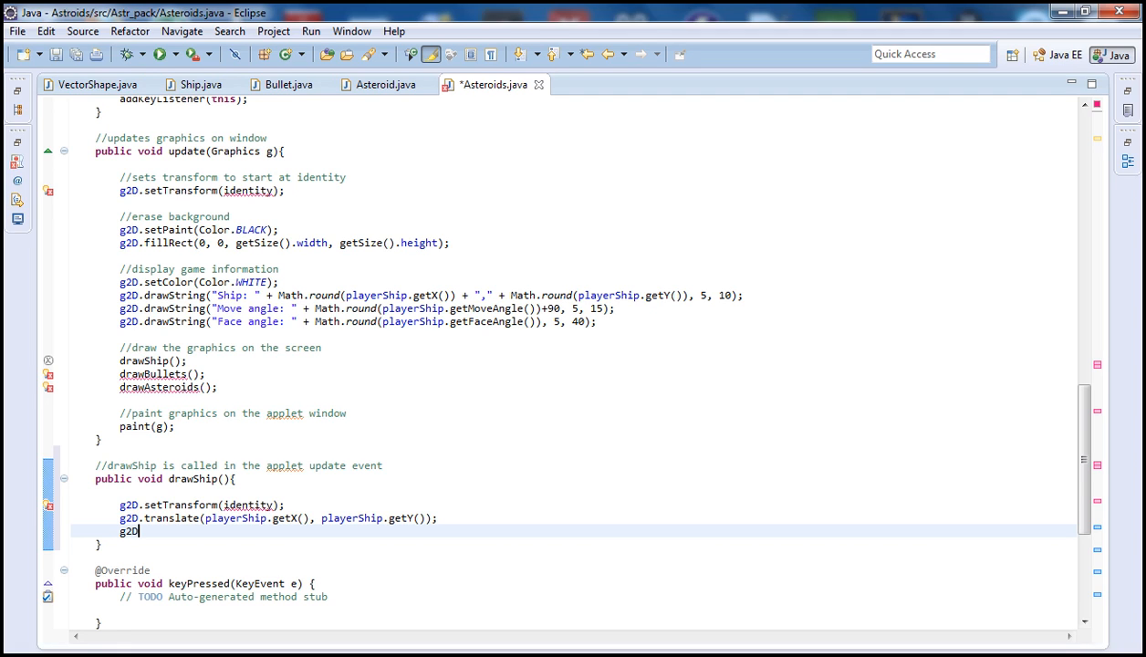
{"action": "type", "text": ".rotate(Math"}
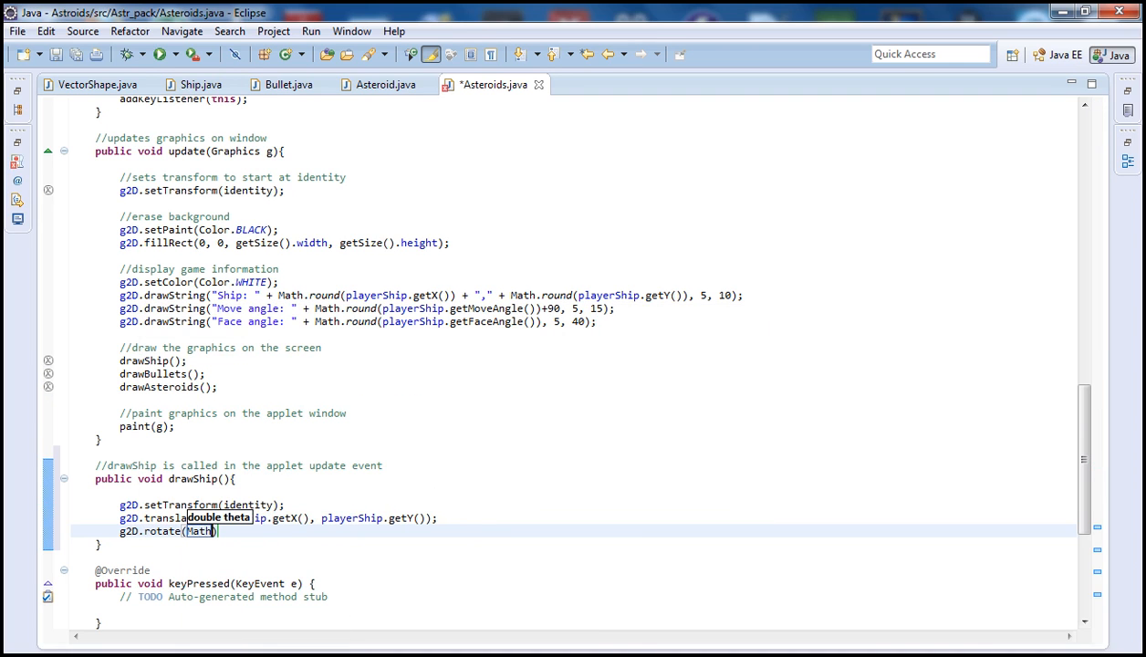
{"action": "type", "text": "."}
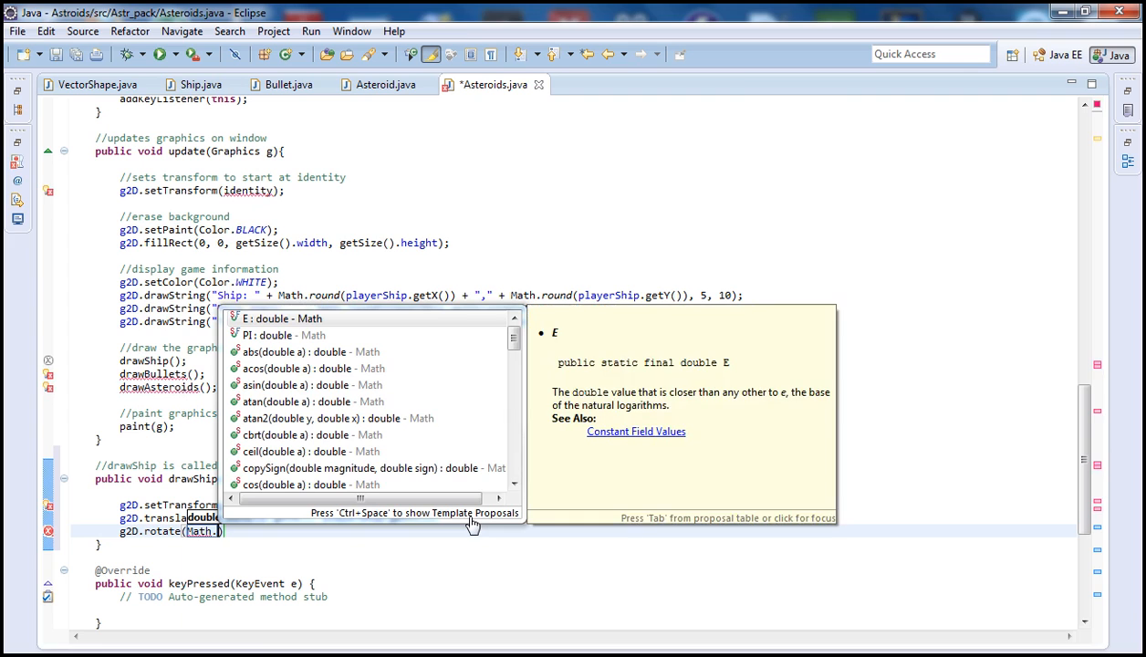
{"action": "type", "text": "tor"}
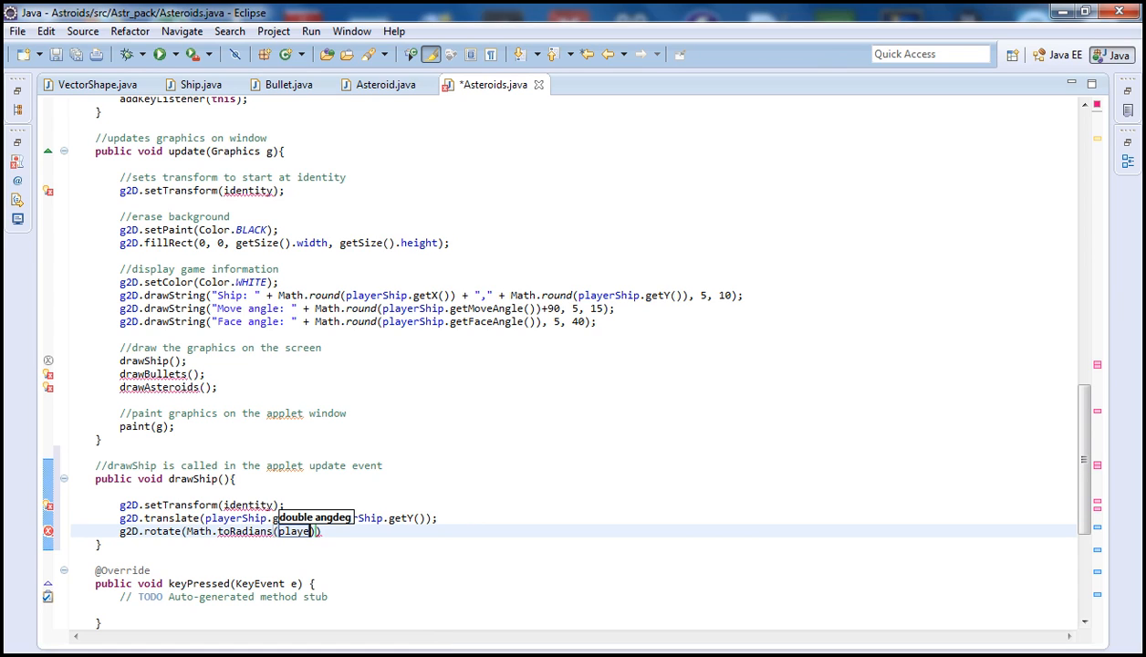
{"action": "type", "text": "Ship.getFaceAngle("}
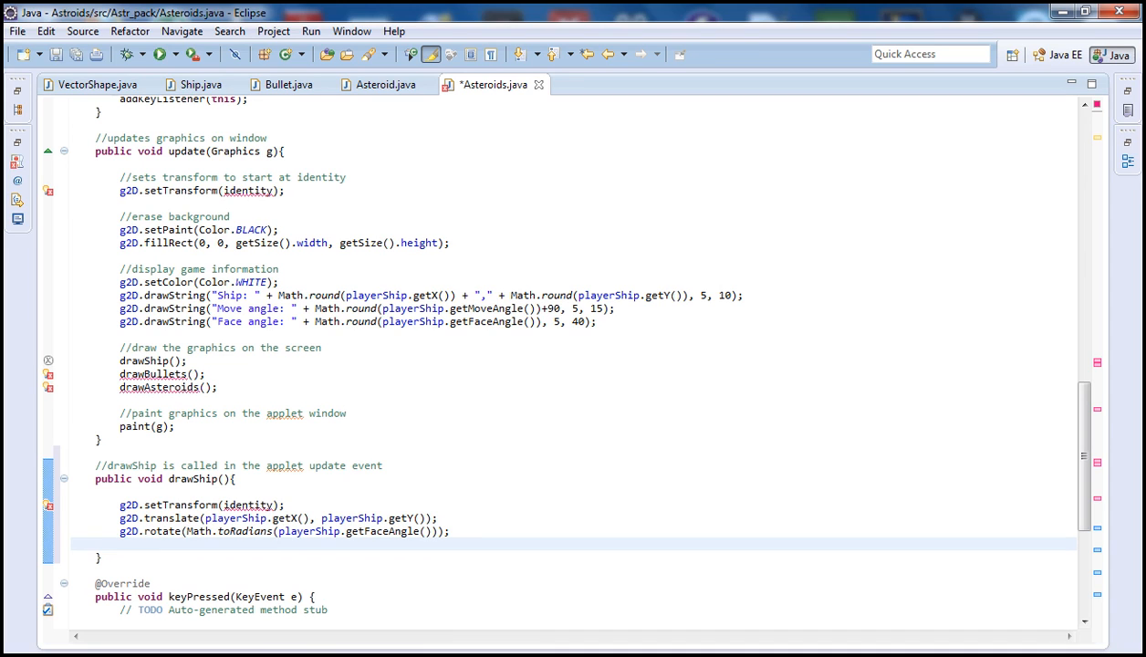
Add g2D.setColor(Color.ORANGE); and begin the g2D.fill(playerShip statement.
{"action": "type", "text": "g2D."}
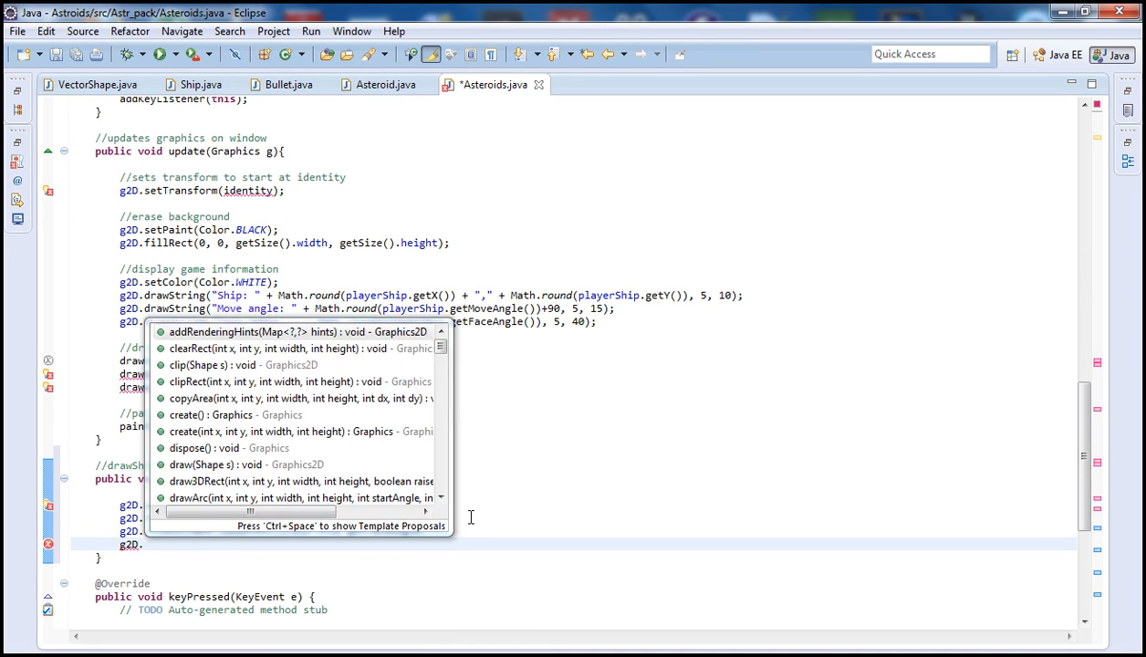
{"action": "type", "text": "setColor(Colo"}
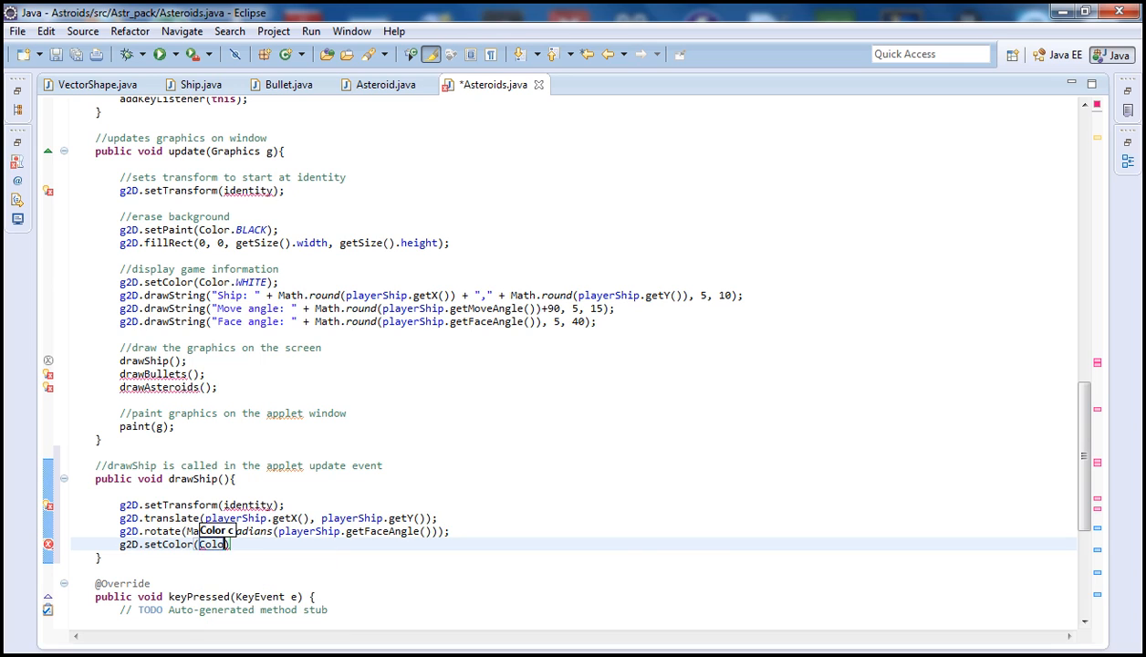
{"action": "type", "text": "."}
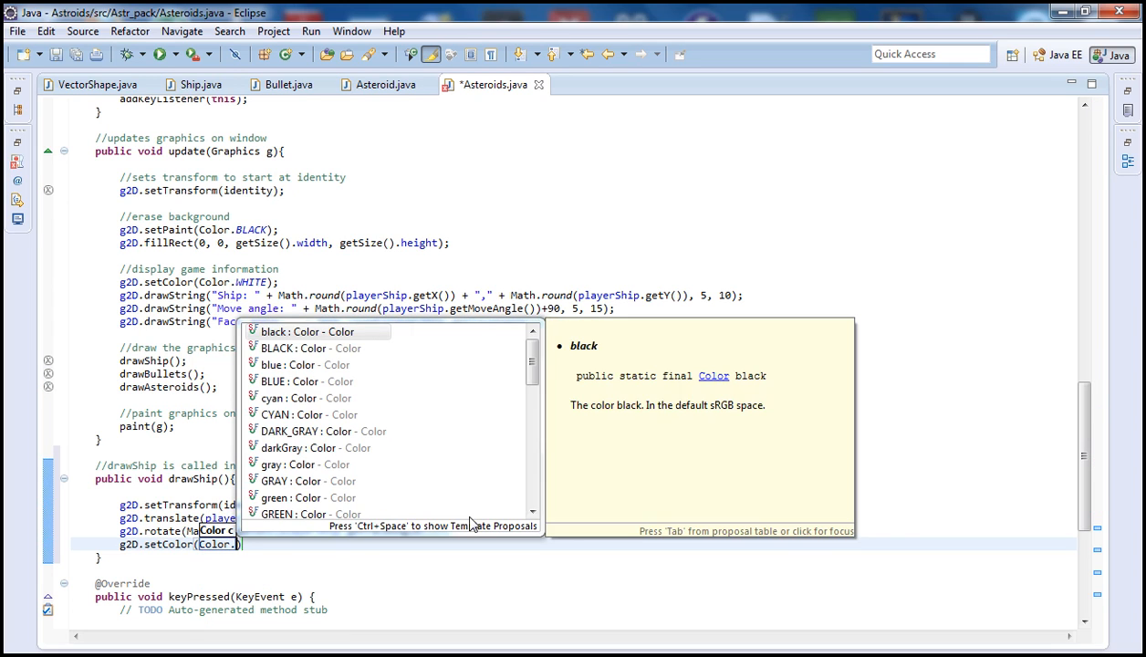
{"action": "type", "text": "ORANGE"}
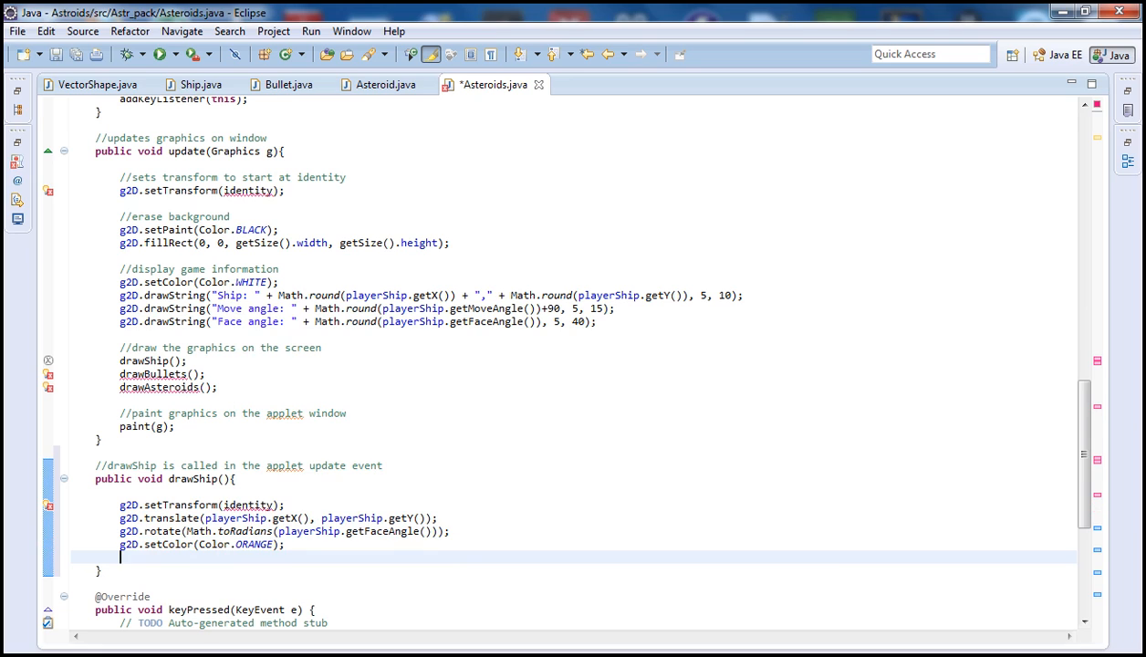
{"action": "type", "text": "ge"}
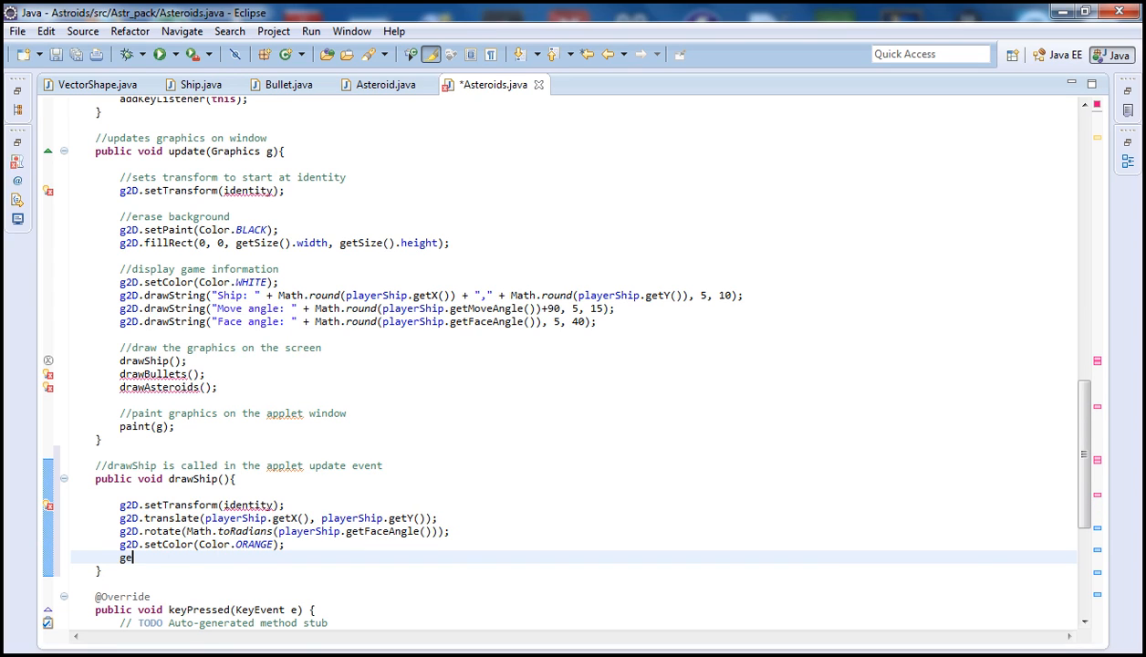
{"action": "type", "text": "2D.fill(playerShip."}
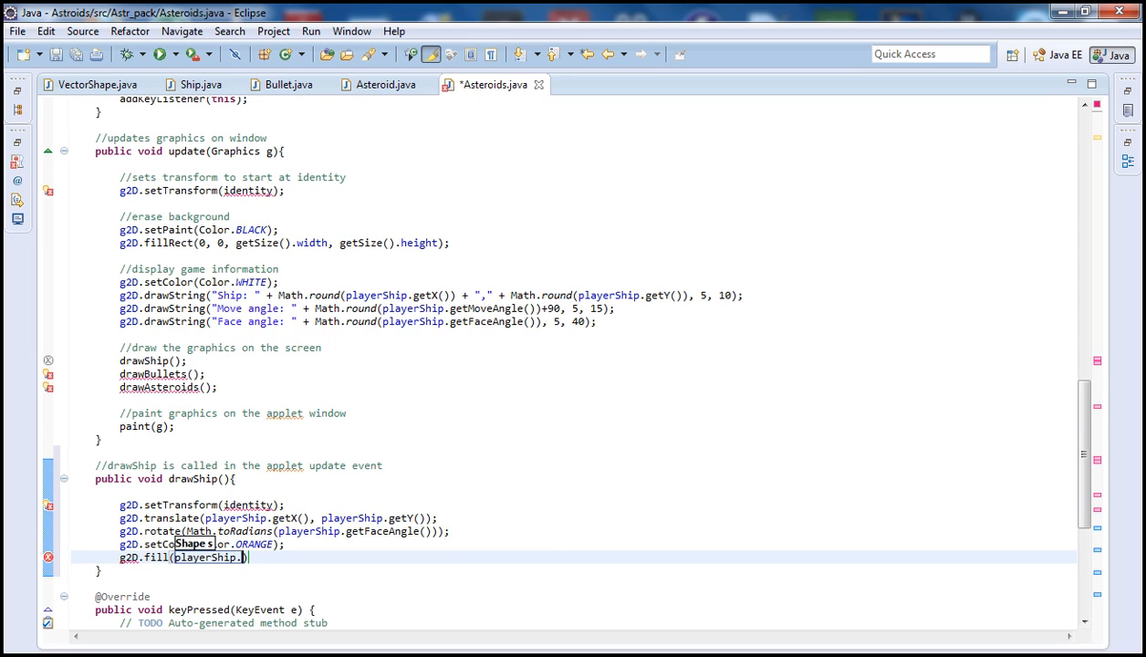
Complete g2D.fill(playerShip.getShape()); and glance at the ship polygon in Ship.java before returning.
{"action": "type", "text": "getShape("}
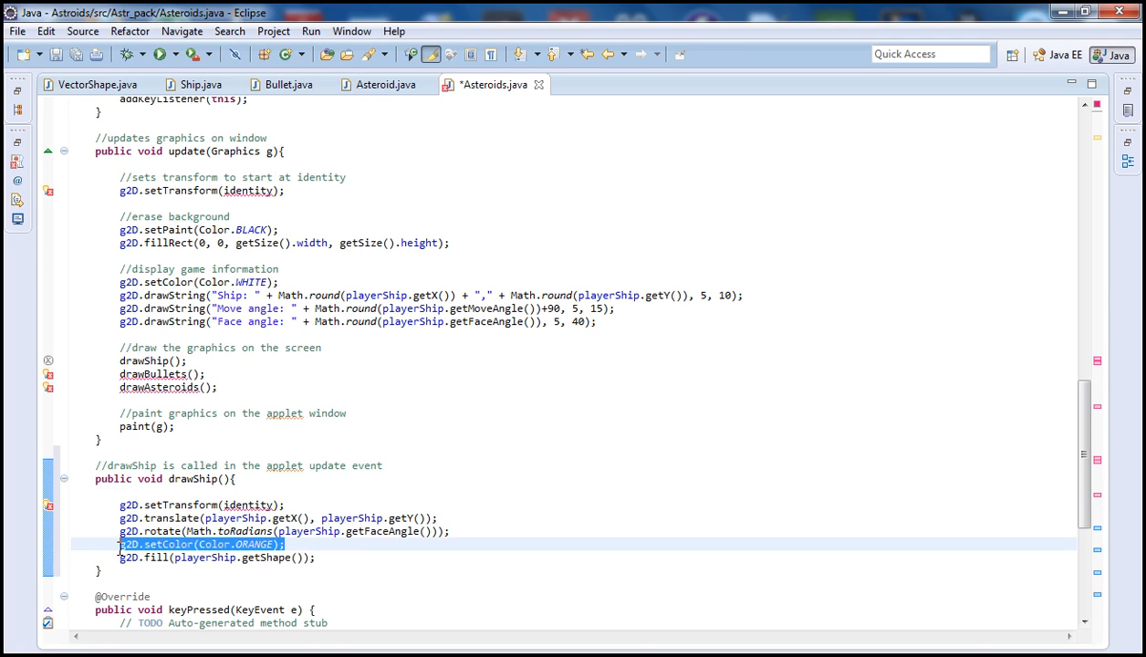
{"action": "mouse_move", "coordinate": [325, 559]}
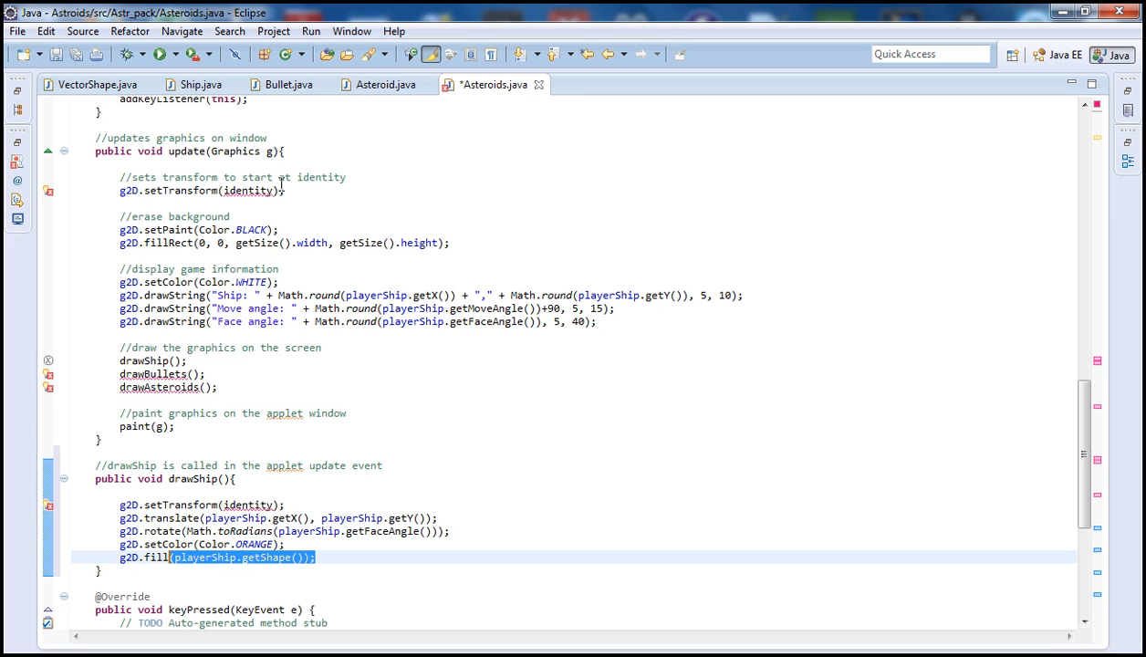
{"action": "left_click", "coordinate": [193, 84]}
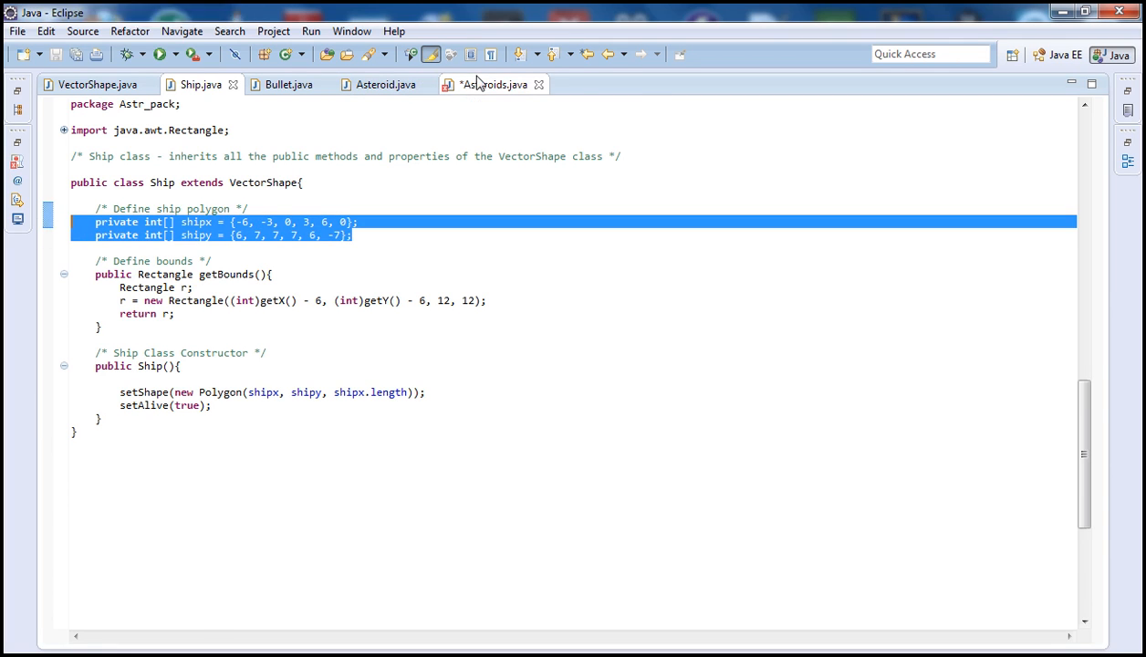
{"action": "left_click", "coordinate": [493, 84]}
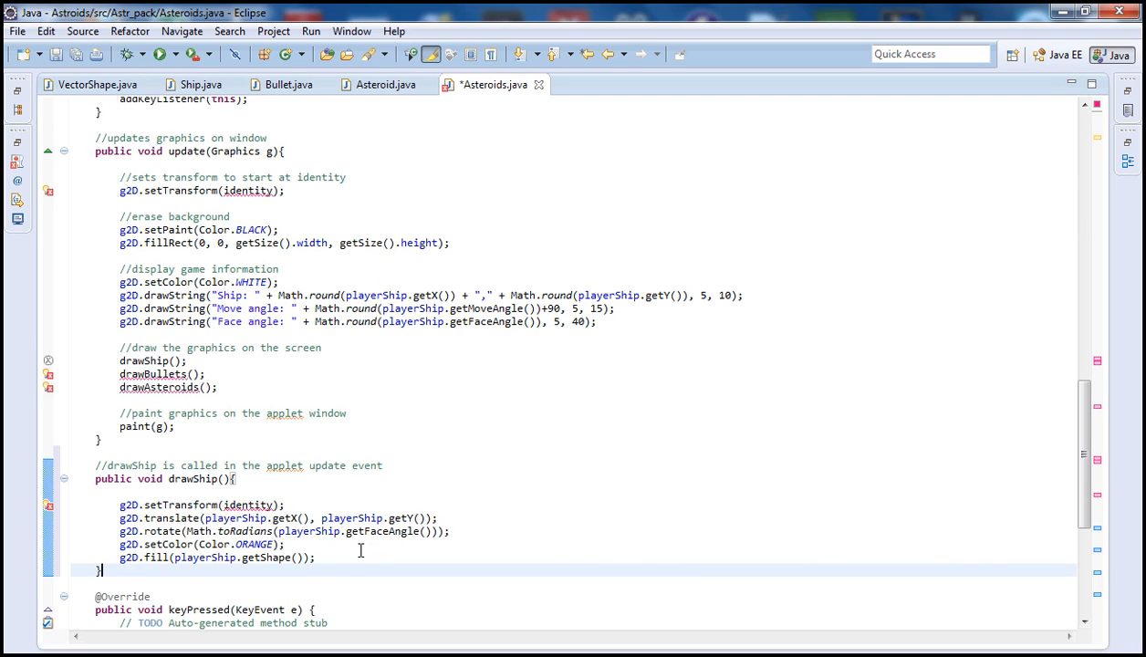
{"action": "scroll", "scroll_direction": "down", "scroll_amount": 3}
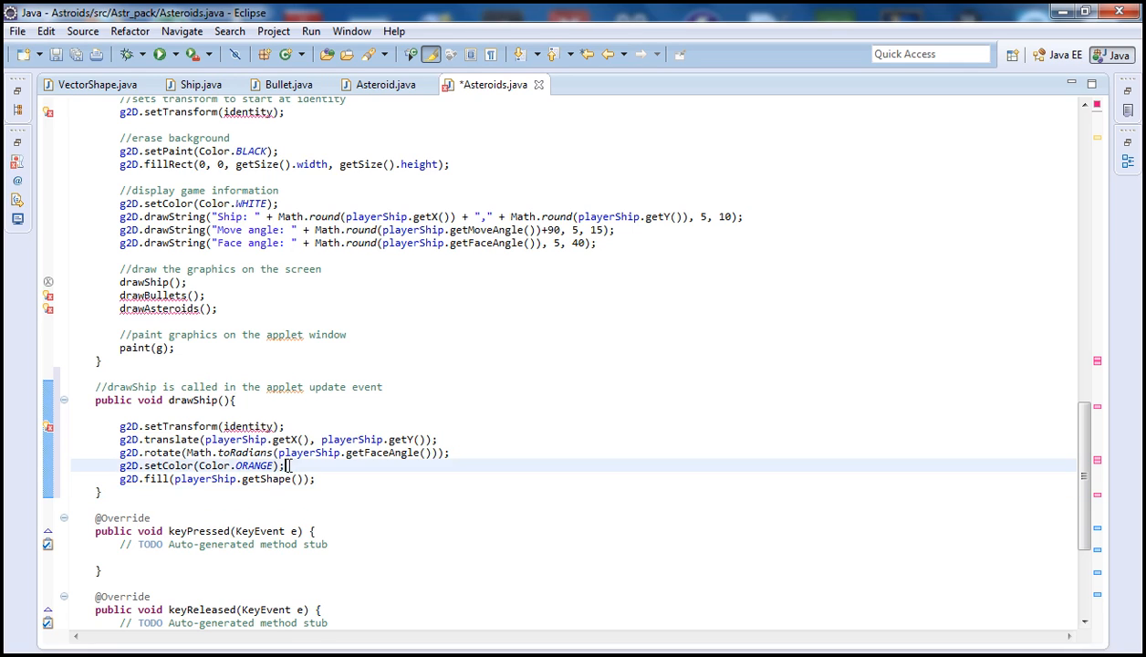
{"action": "triple_click", "coordinate": [201, 465]}
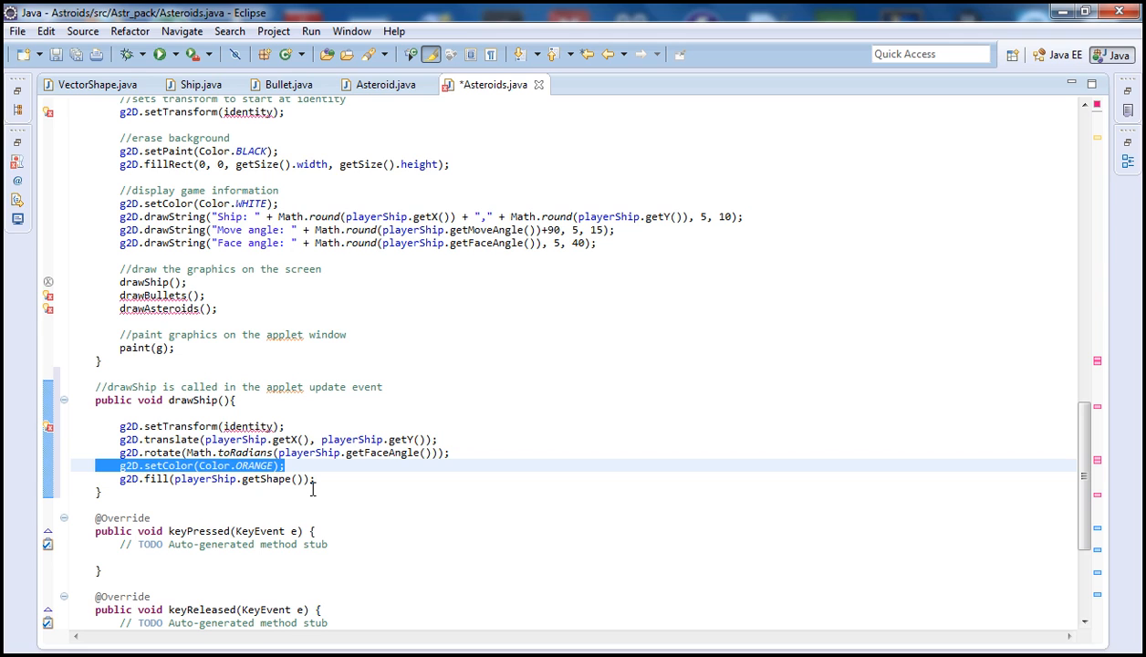
{"action": "scroll", "scroll_direction": "down", "scroll_amount": 3}
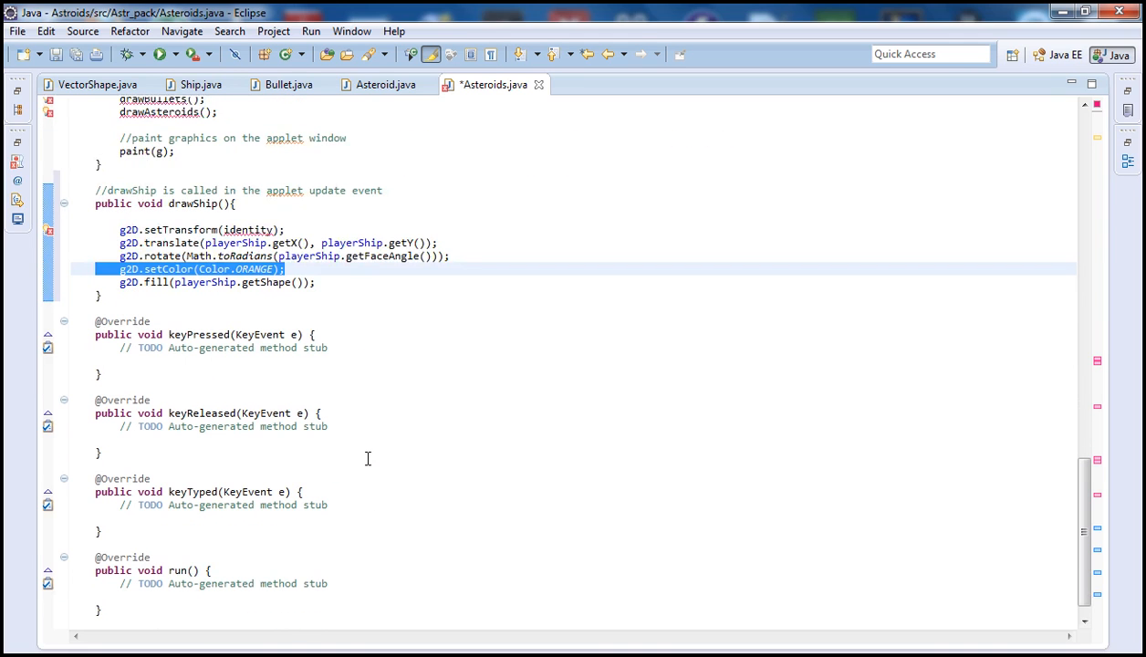
{"action": "scroll", "scroll_direction": "down", "scroll_amount": 3}
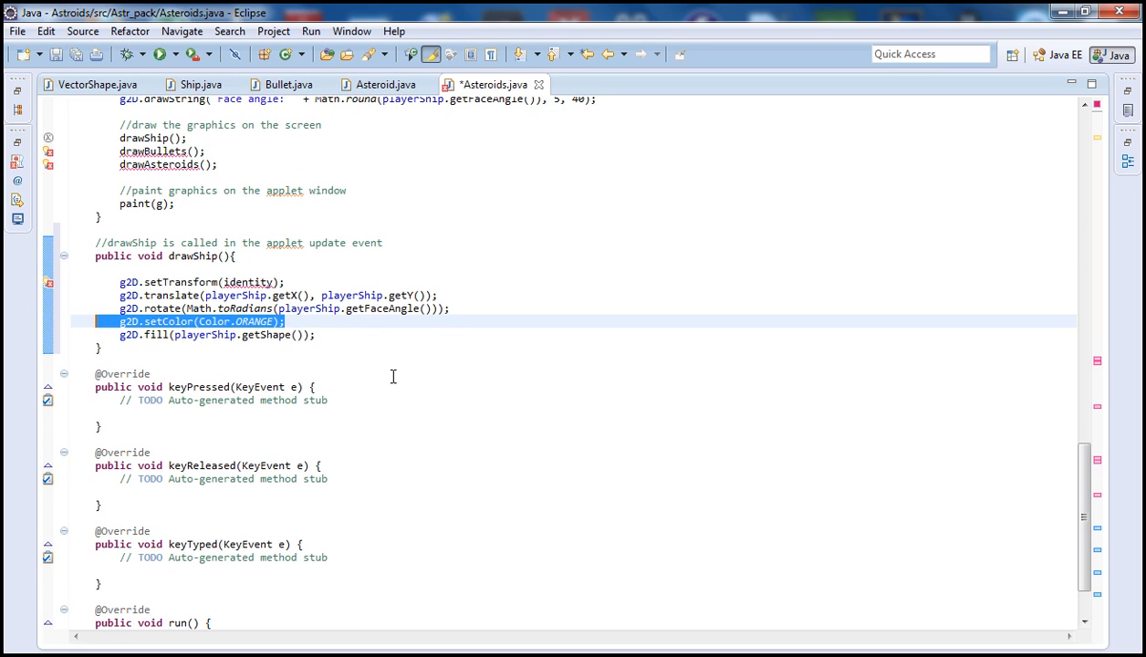
{"action": "scroll", "scroll_direction": "down", "scroll_amount": 3}
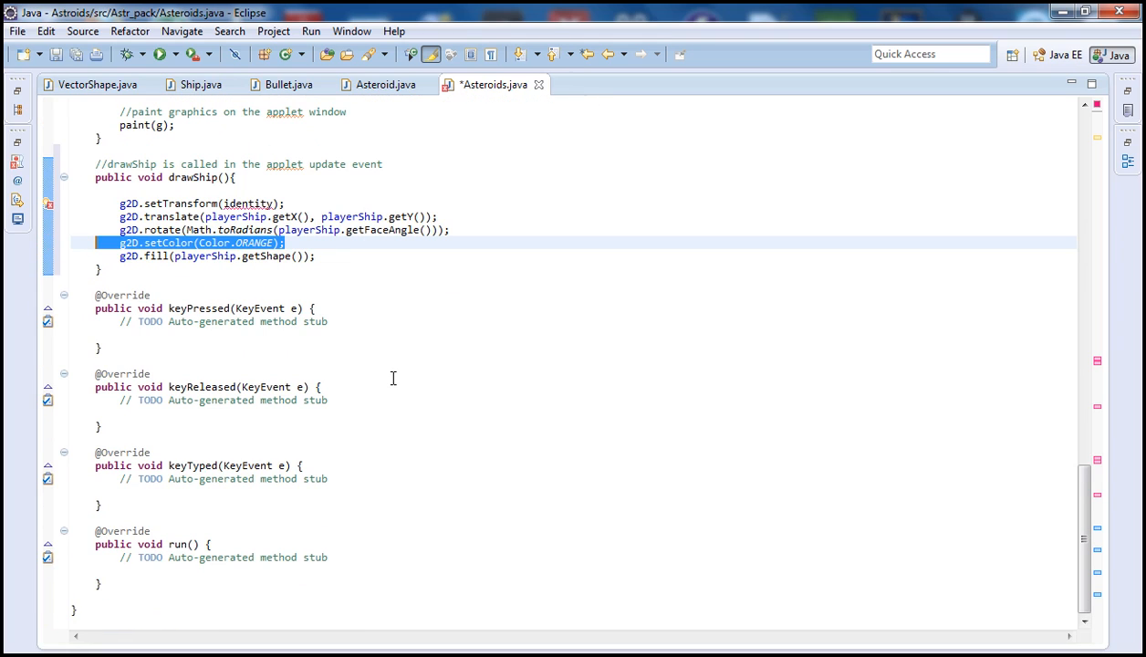
{"action": "mouse_move", "coordinate": [376, 373]}
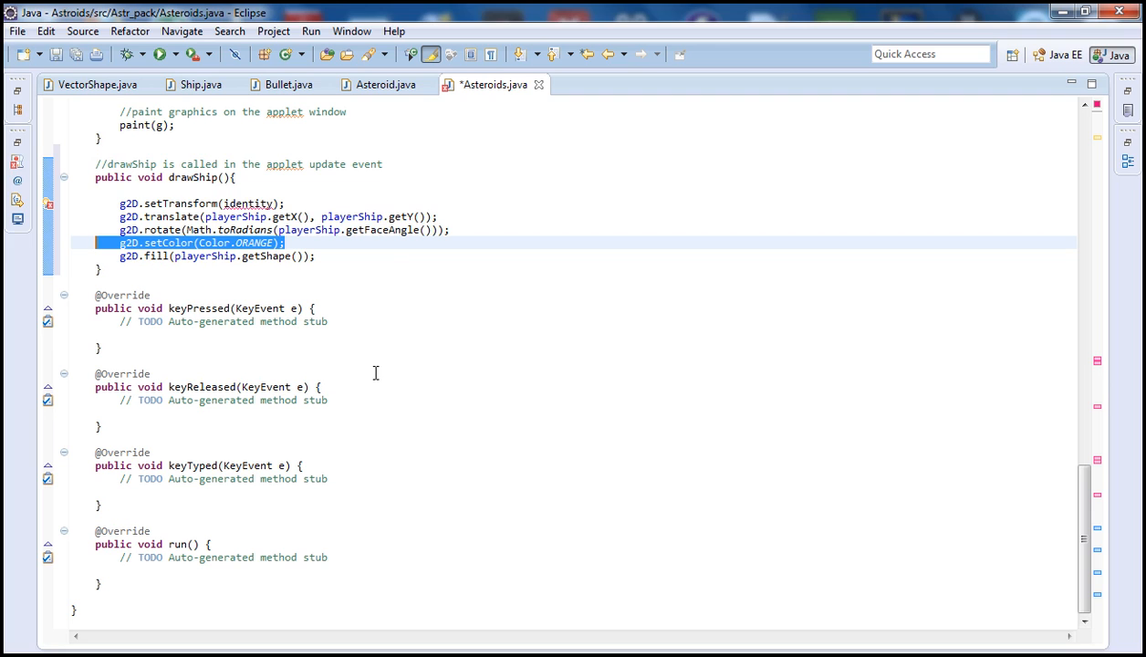